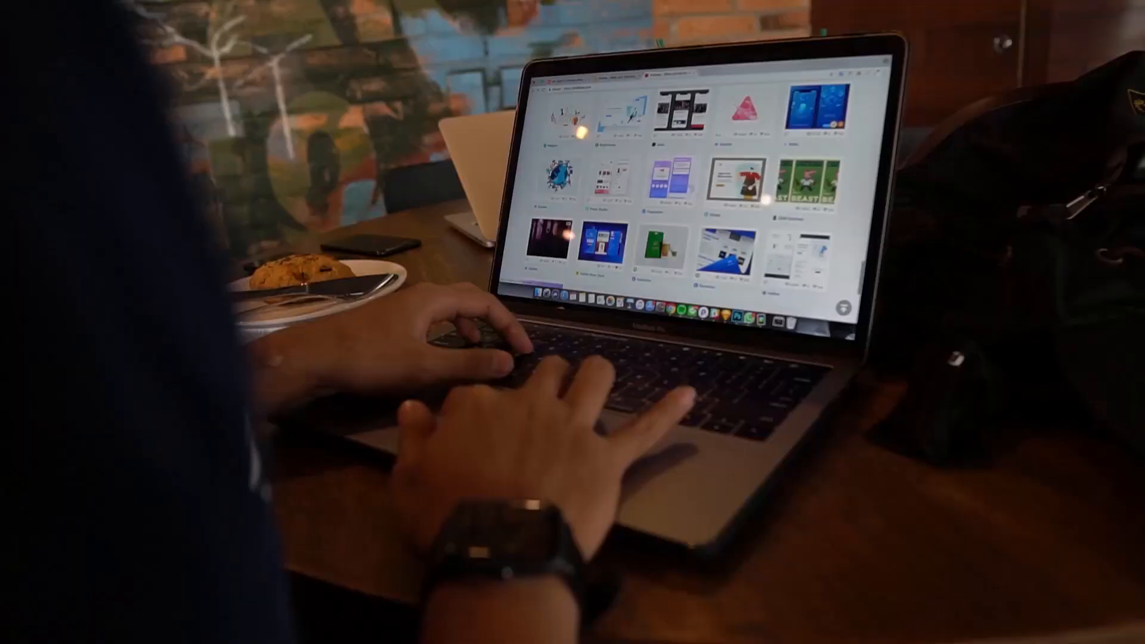
Launch Brave from the taskbar and load bigcartel.com.
scroll(down, 3)
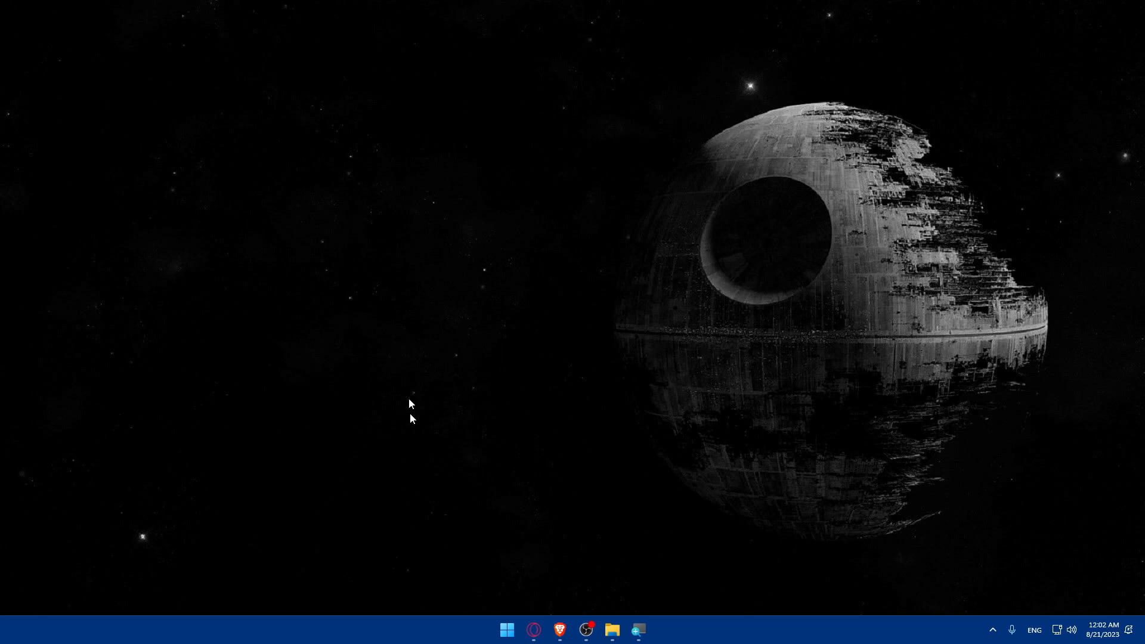
click(560, 630)
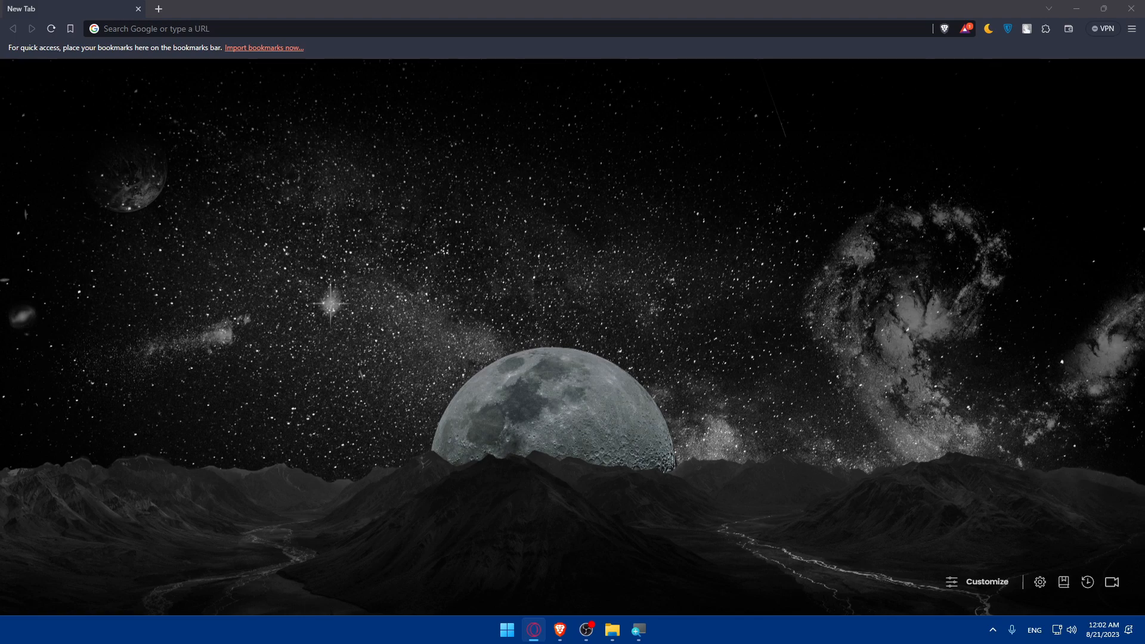
mouse_move(74, 47)
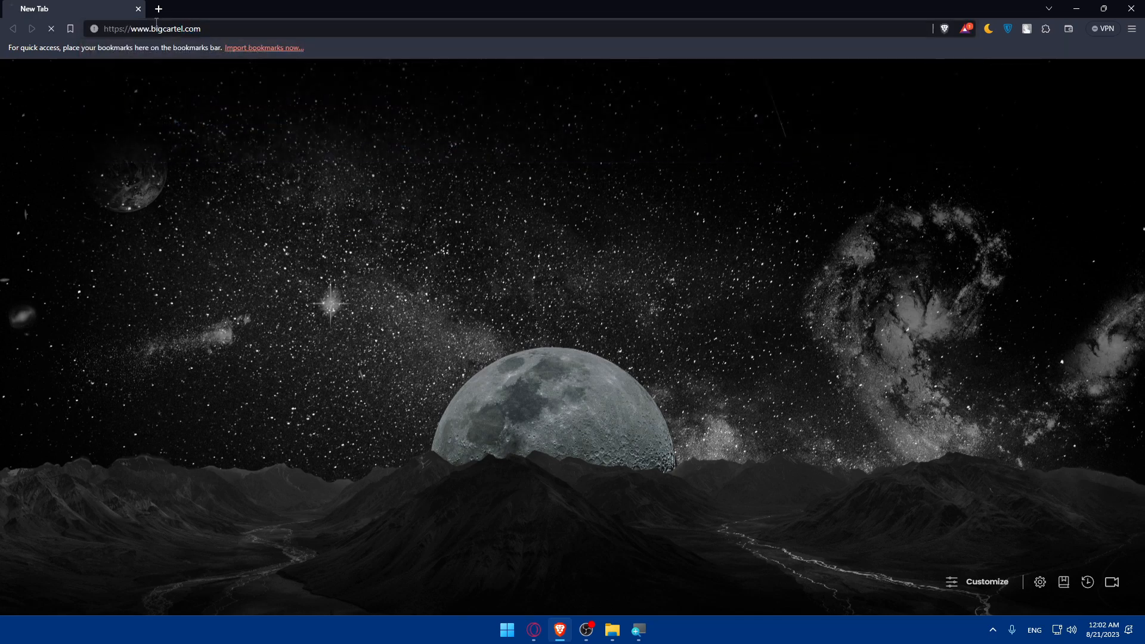
key(Enter)
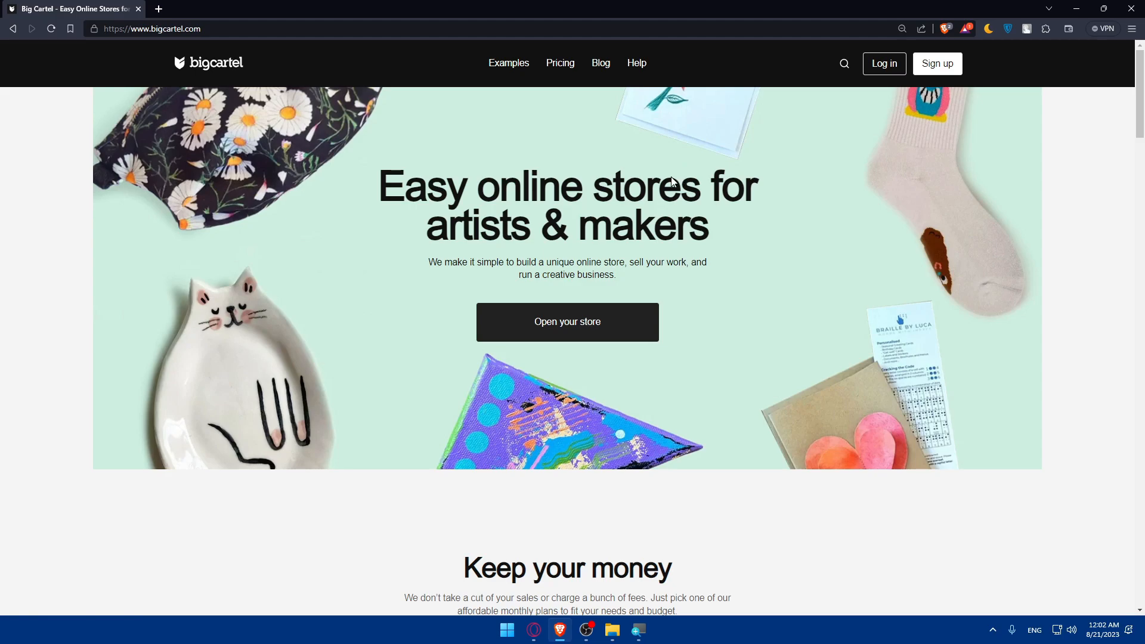
mouse_move(665, 188)
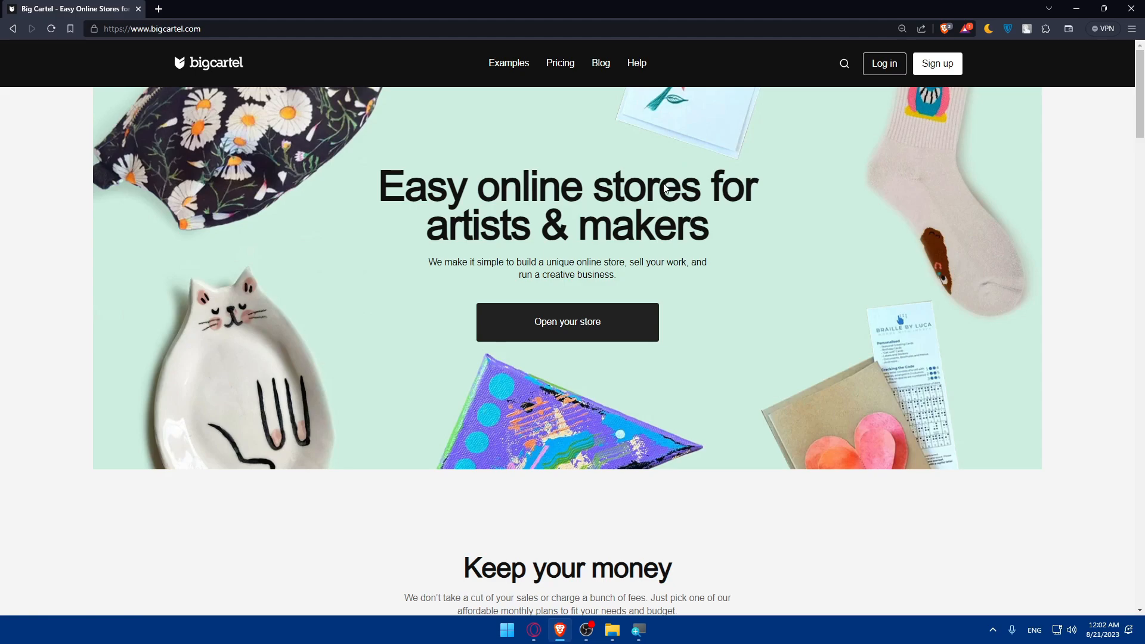
Browse the Big Cartel homepage, then view the Pricing page with free, $9.99 and $19.99 plans.
scroll(down, 3)
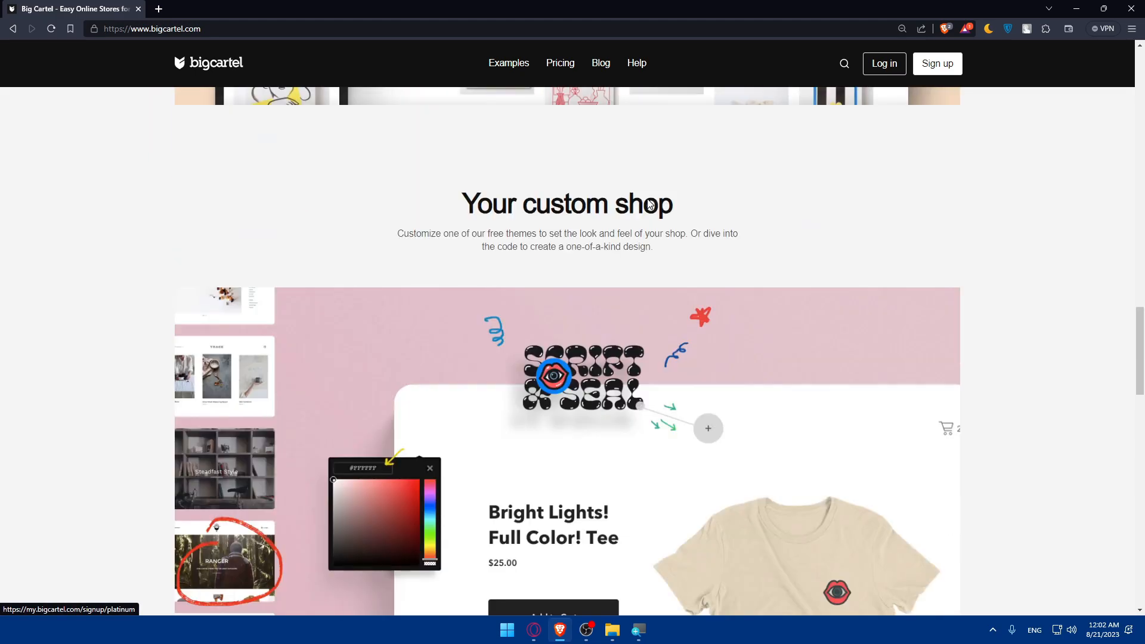
scroll(down, 3)
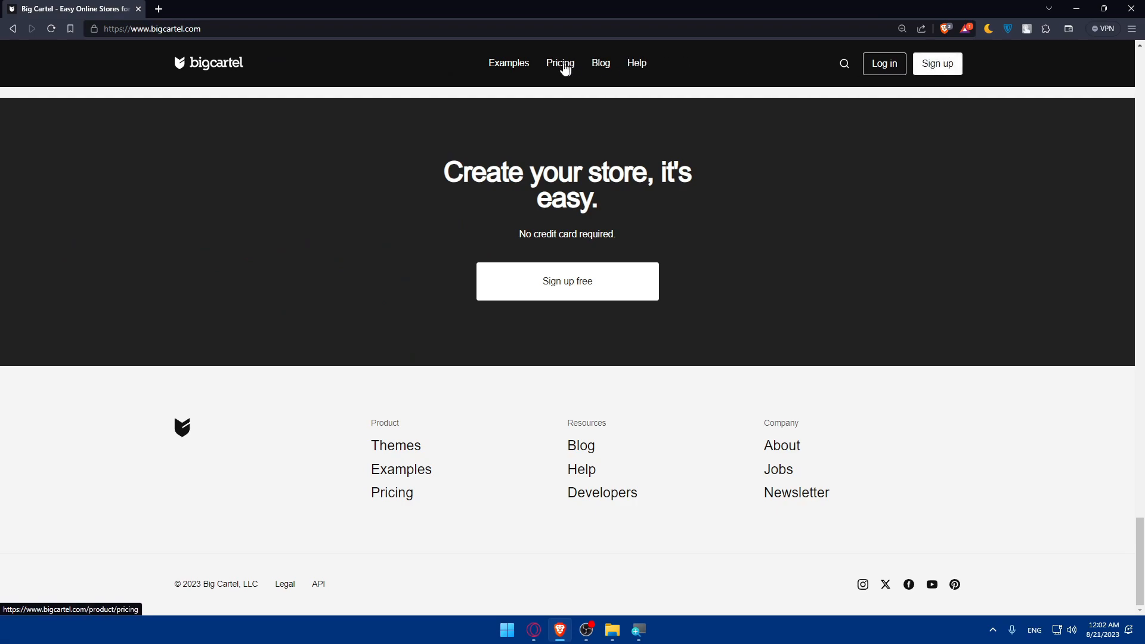
click(560, 63)
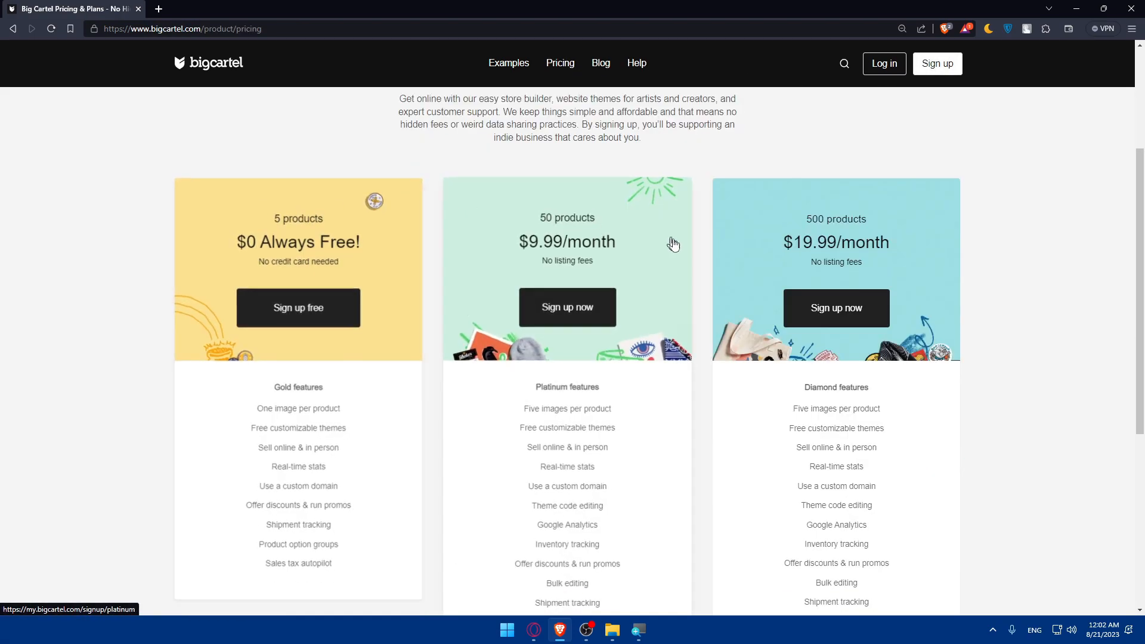
scroll(down, 3)
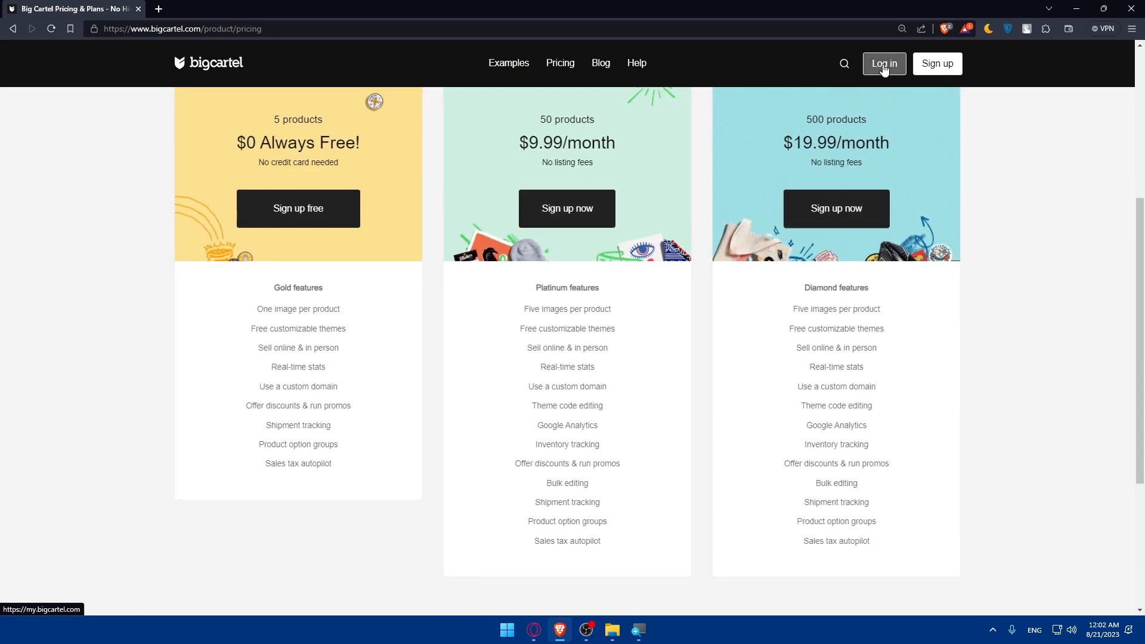
Log in to reach the shop dashboard with its getting-started checklist.
click(884, 63)
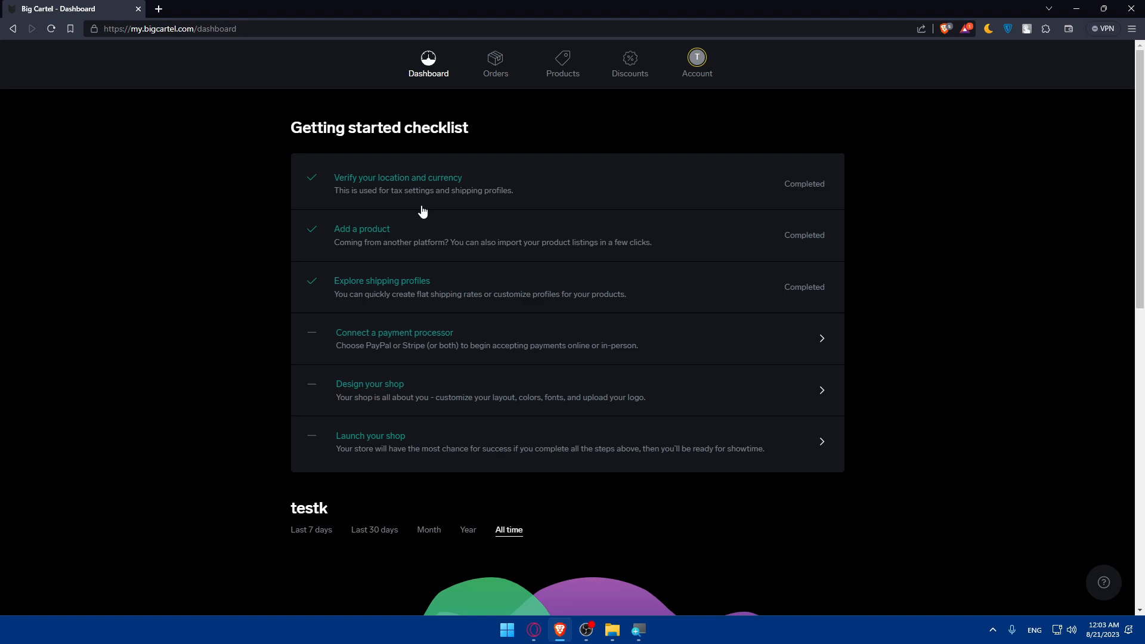
mouse_move(462, 248)
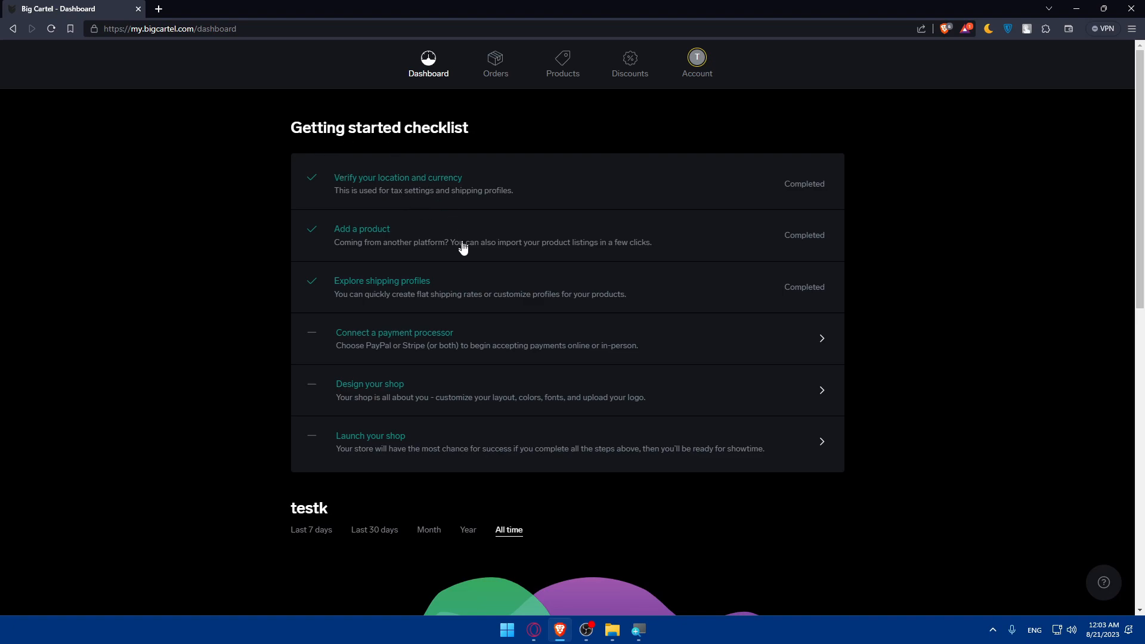
mouse_move(453, 266)
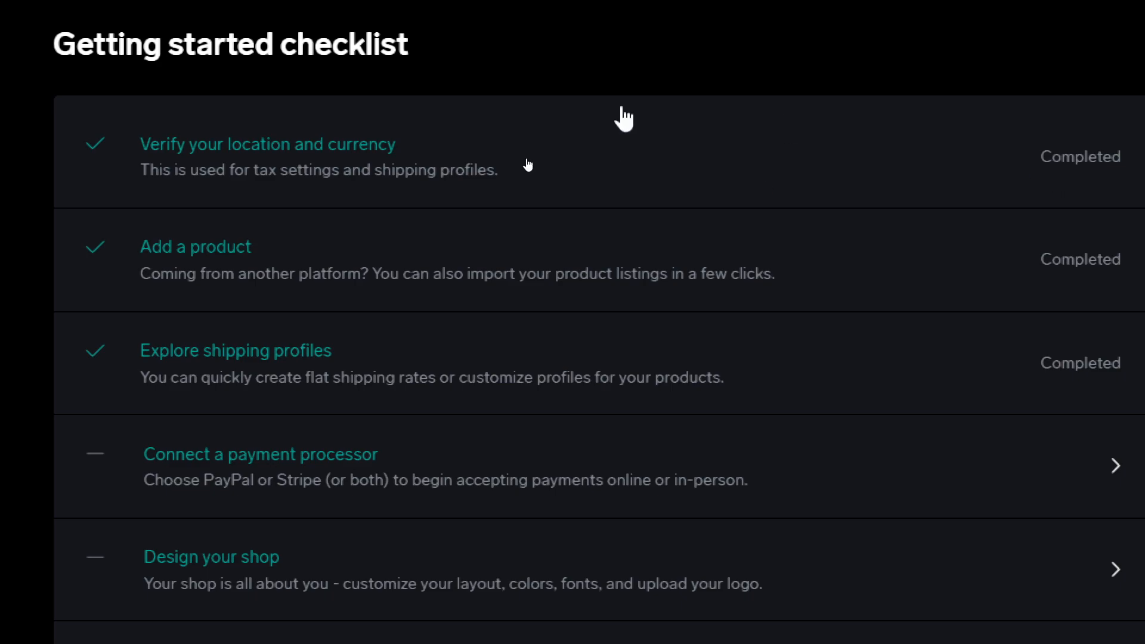
mouse_move(302, 283)
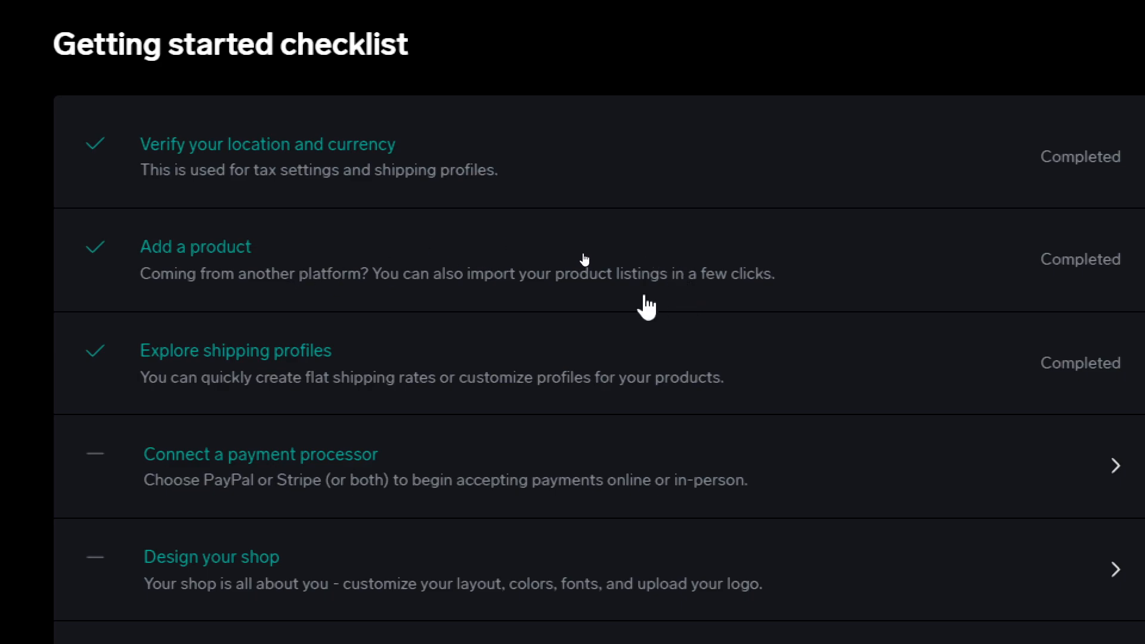
mouse_move(203, 330)
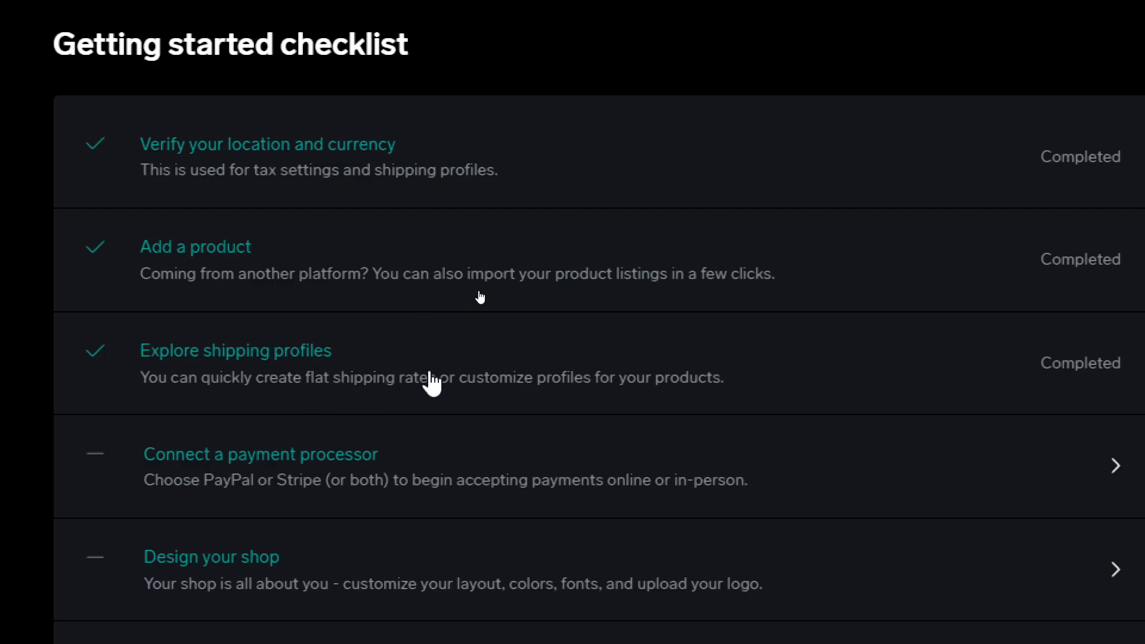
mouse_move(142, 440)
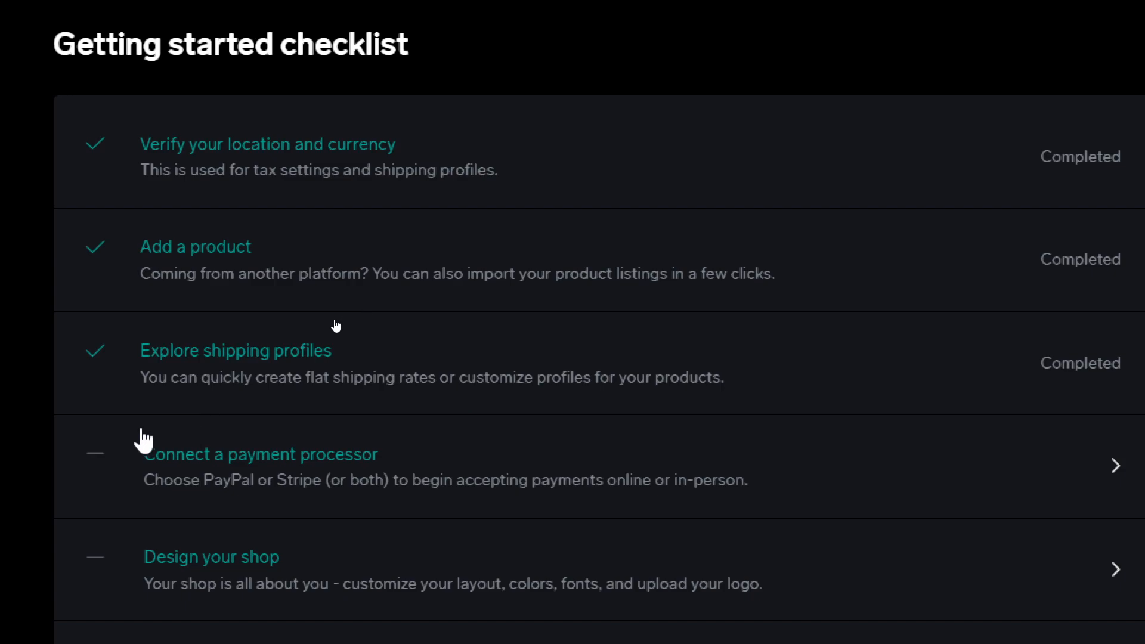
mouse_move(241, 471)
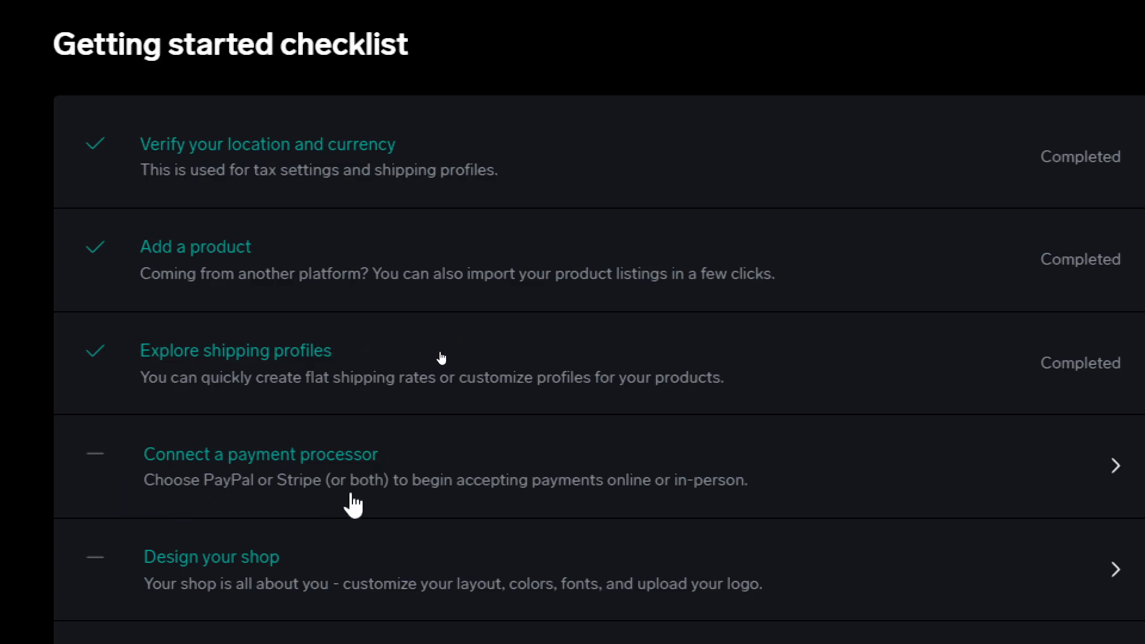
mouse_move(611, 509)
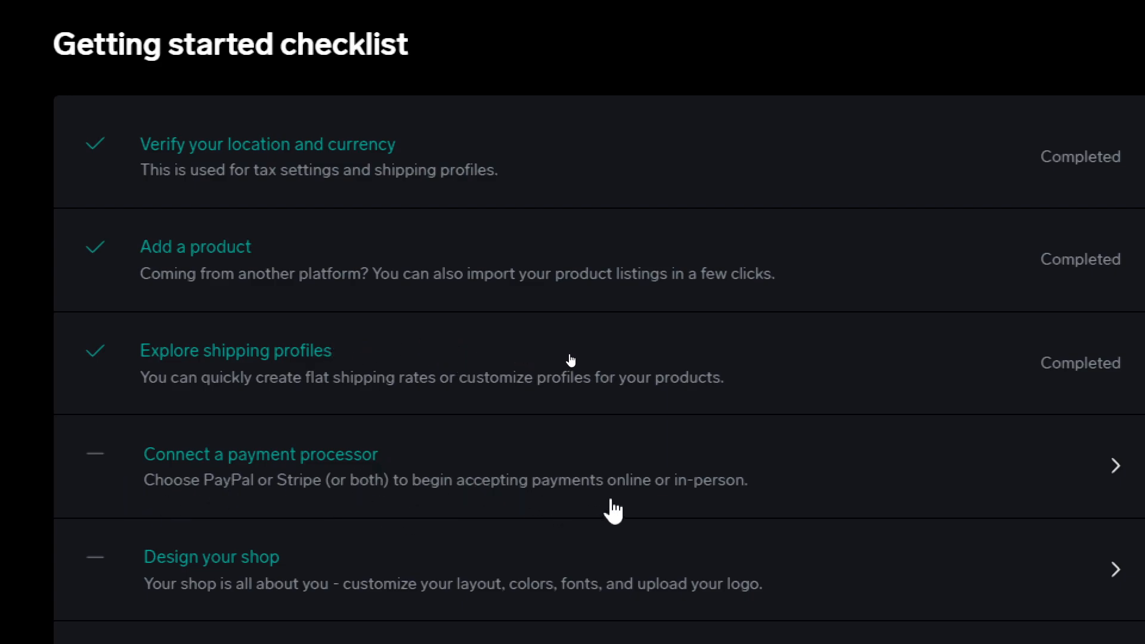
mouse_move(299, 485)
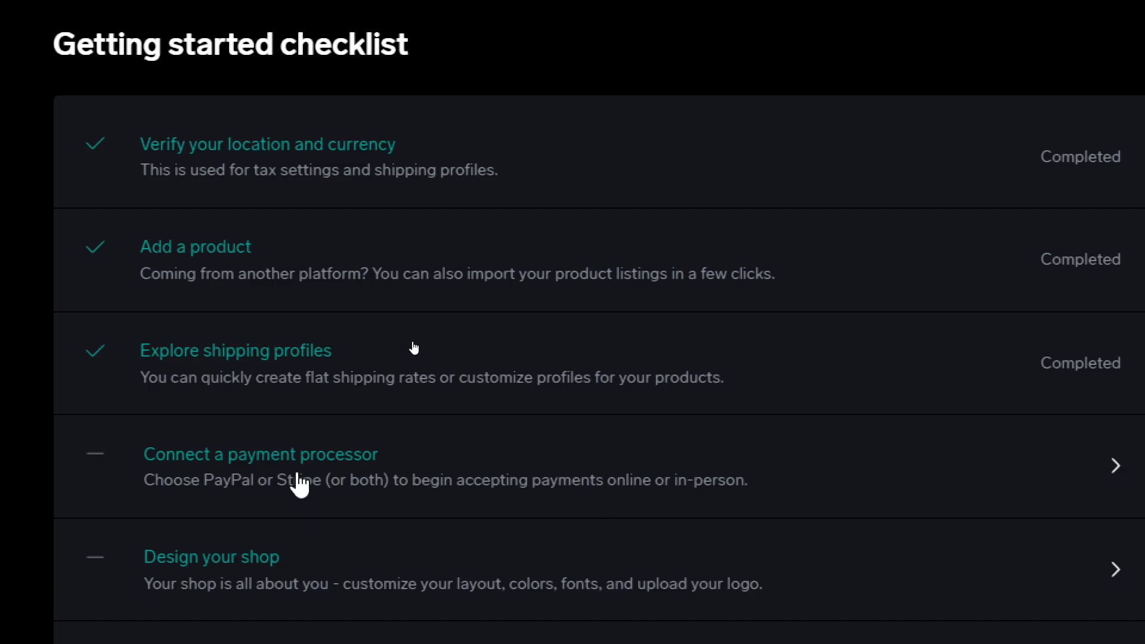
scroll(down, 3)
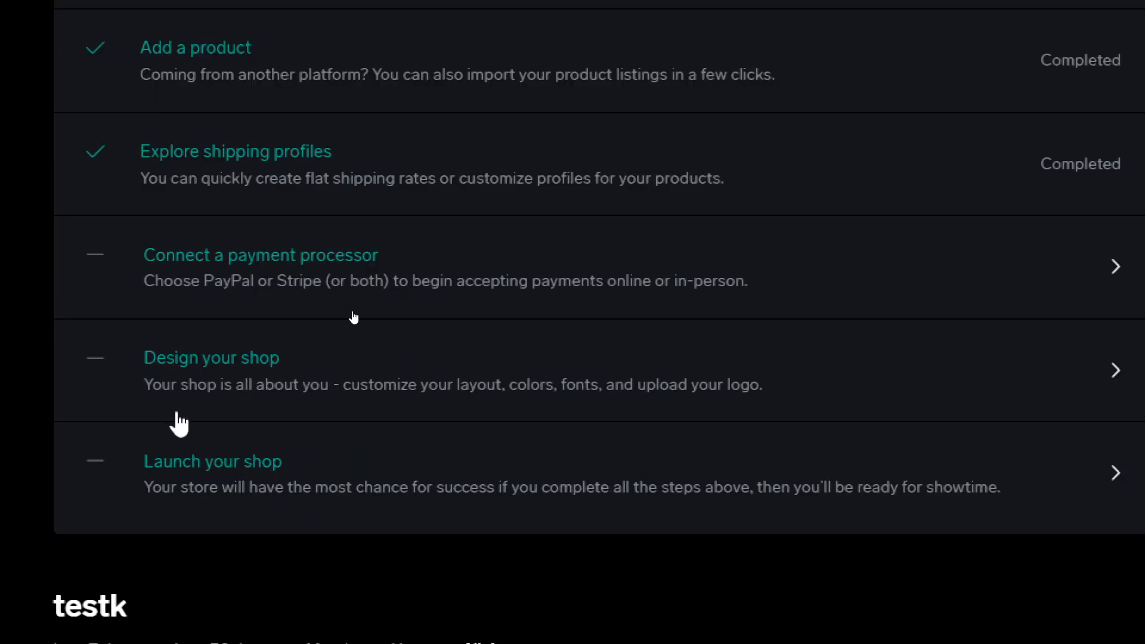
mouse_move(475, 431)
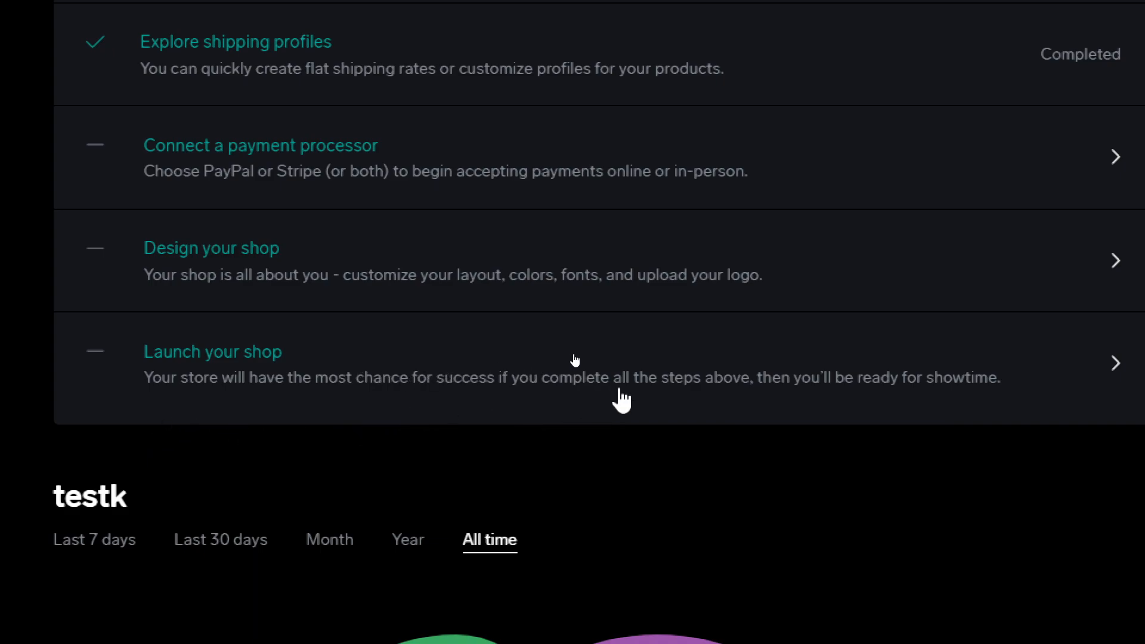
scroll(down, 3)
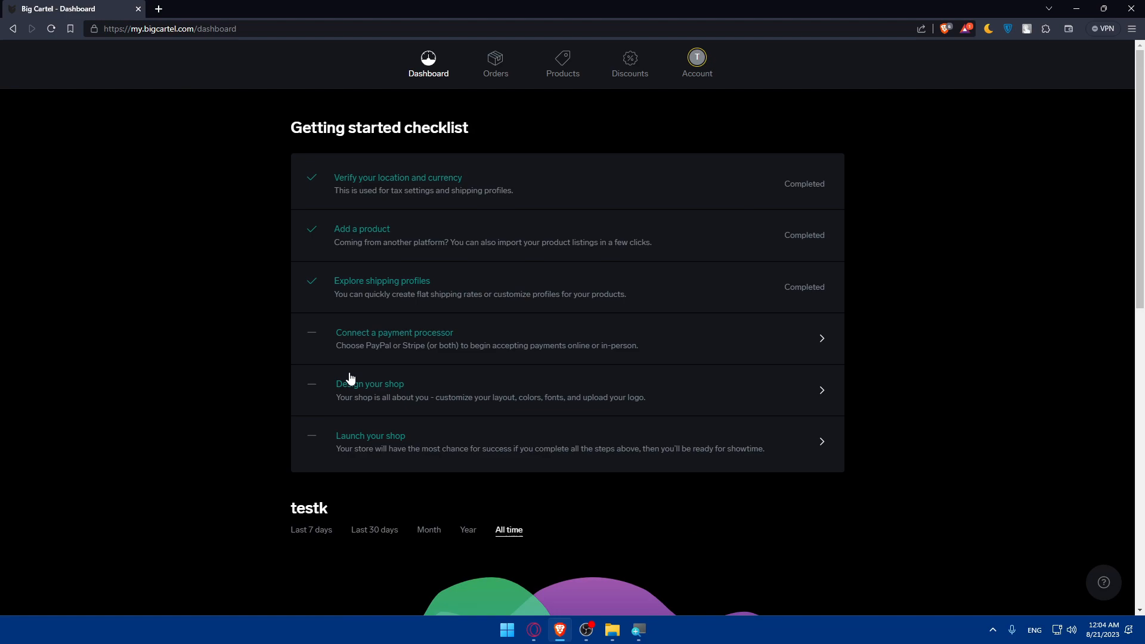
mouse_move(679, 72)
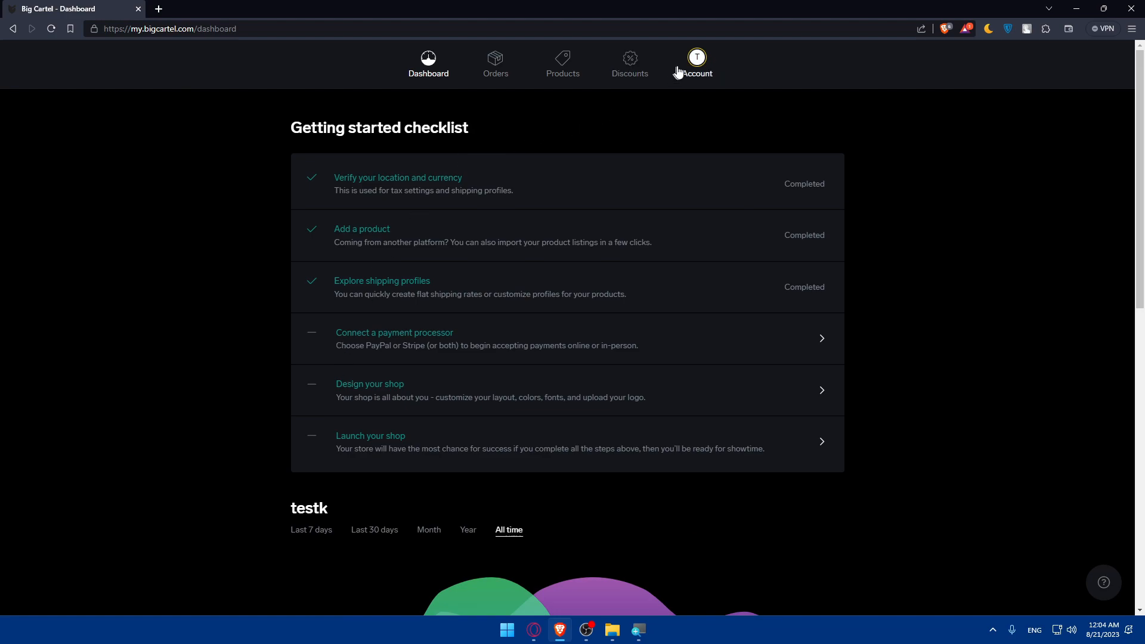
click(695, 64)
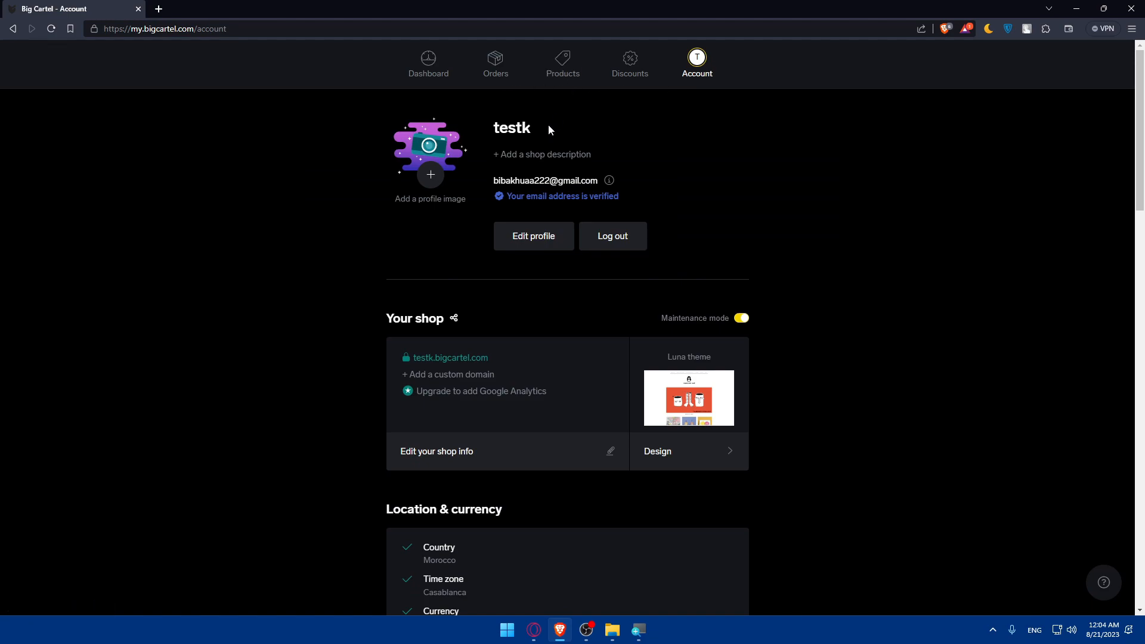
scroll(down, 3)
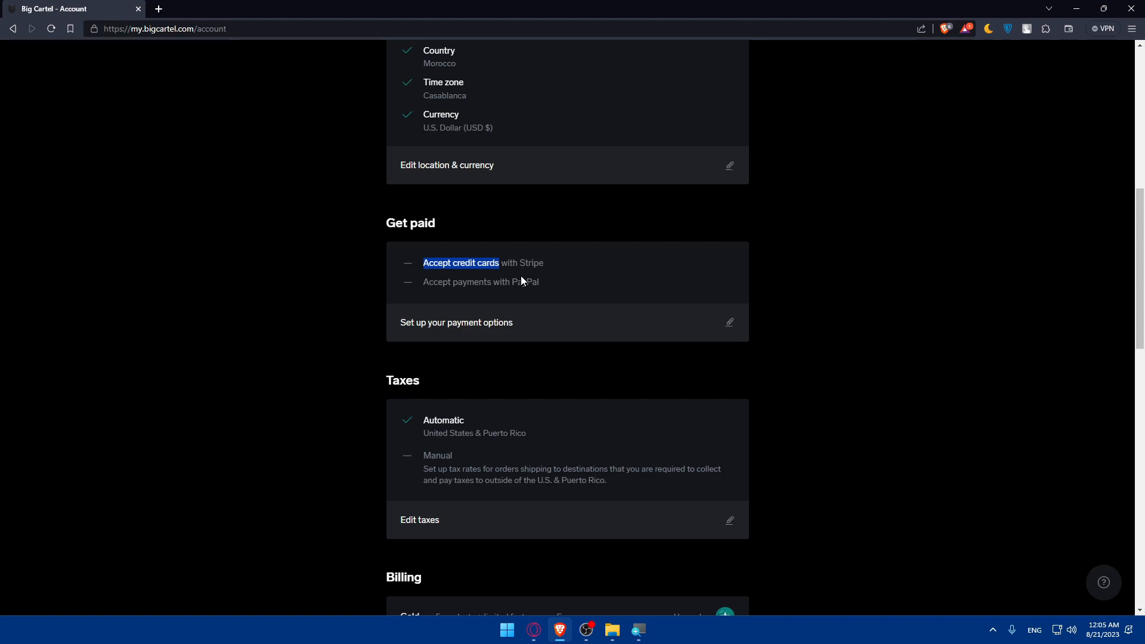
mouse_move(558, 279)
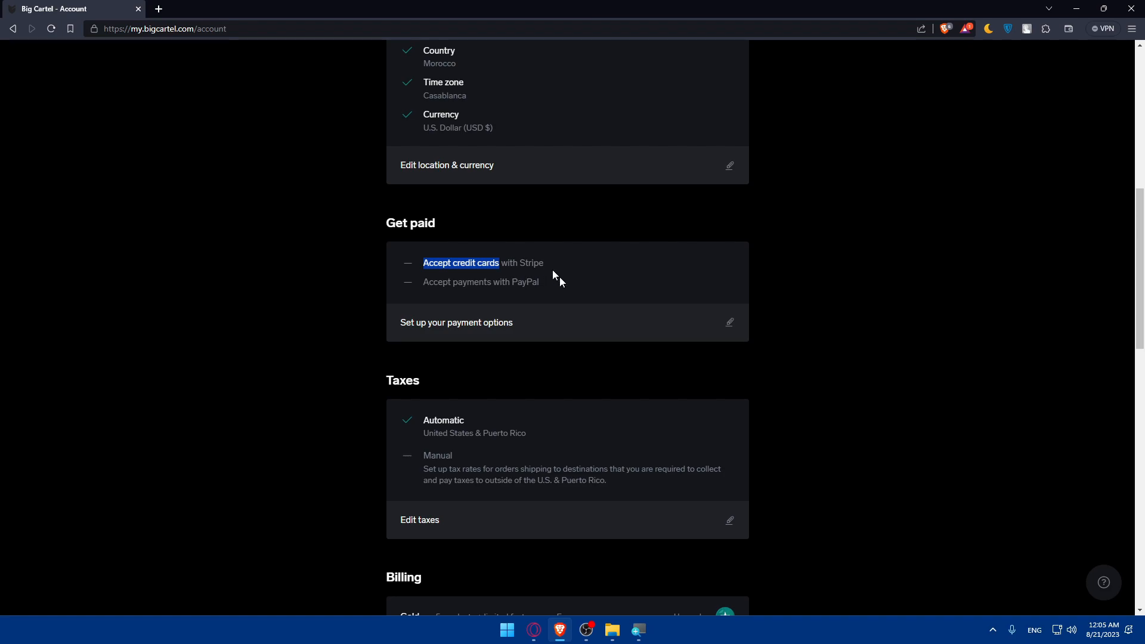
View the Get paid page, start a PayPal connection, then dismiss the PayPal popup.
click(457, 322)
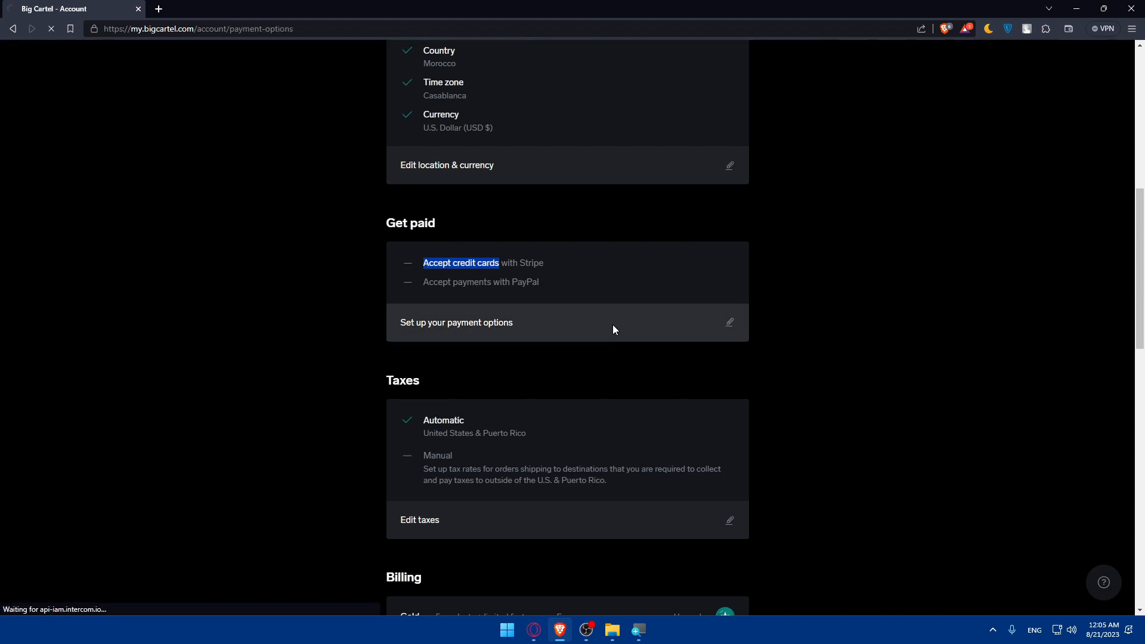
click(457, 322)
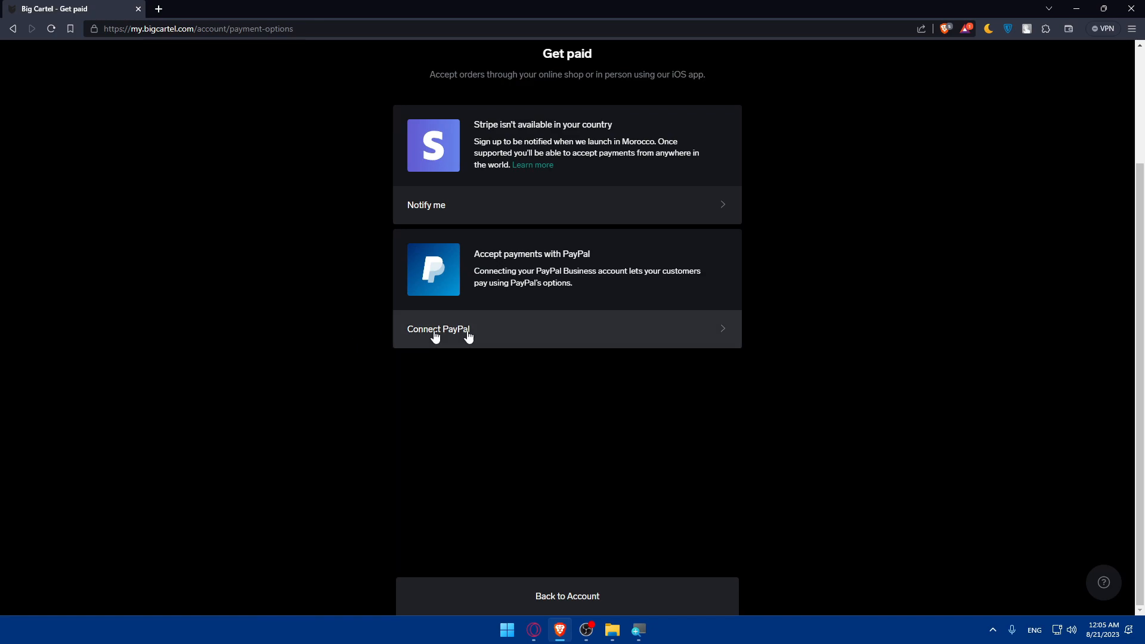
click(438, 329)
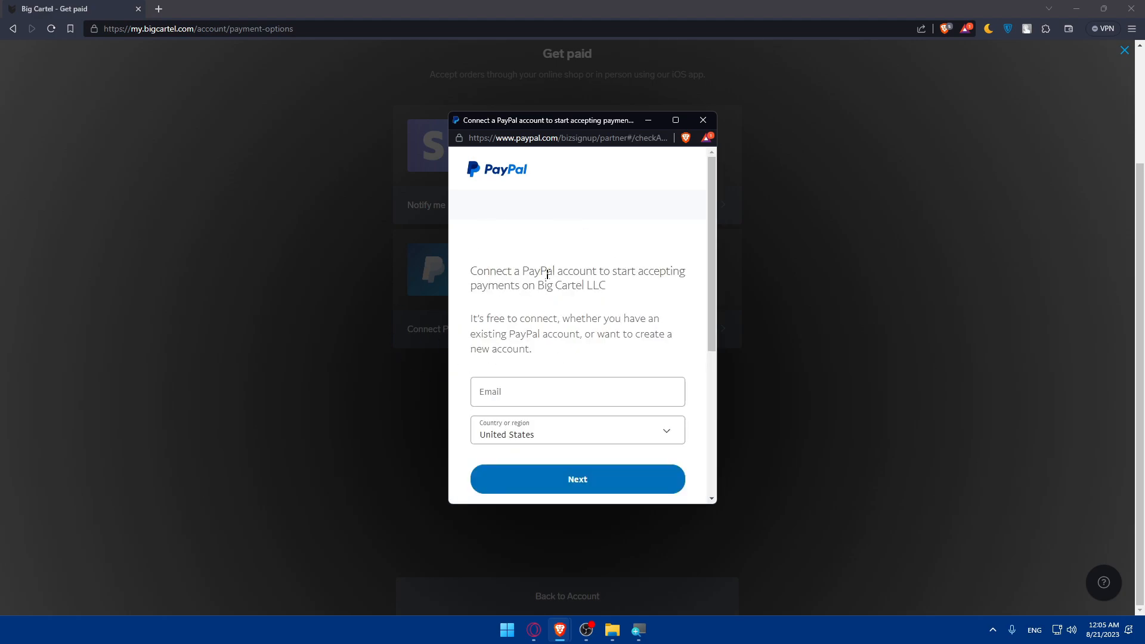
click(702, 119)
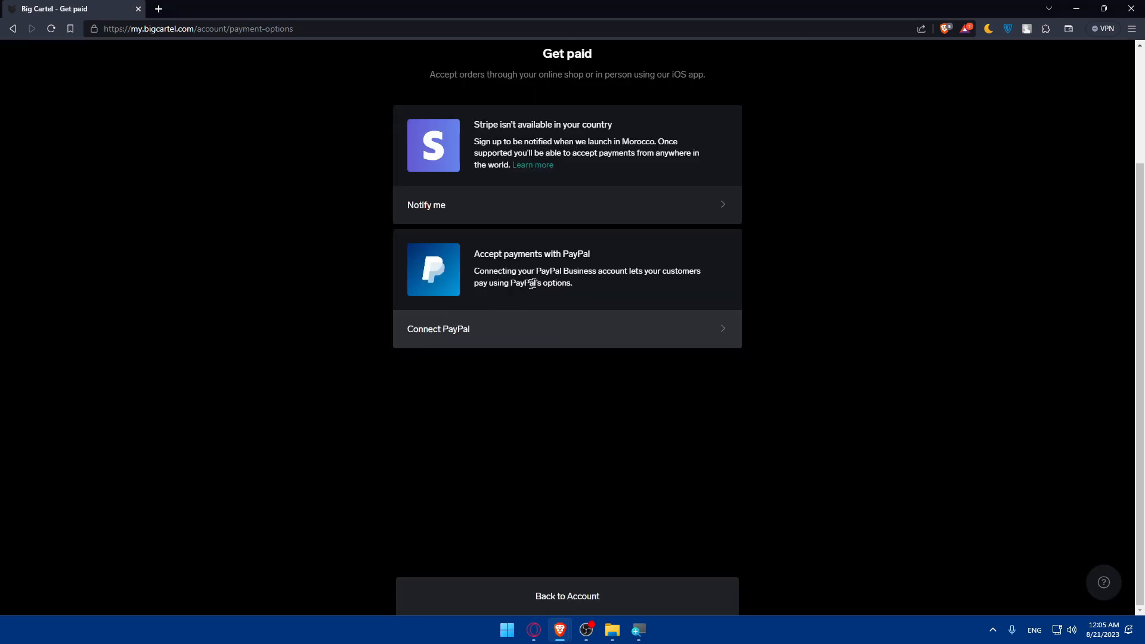
drag(475, 124, 577, 124)
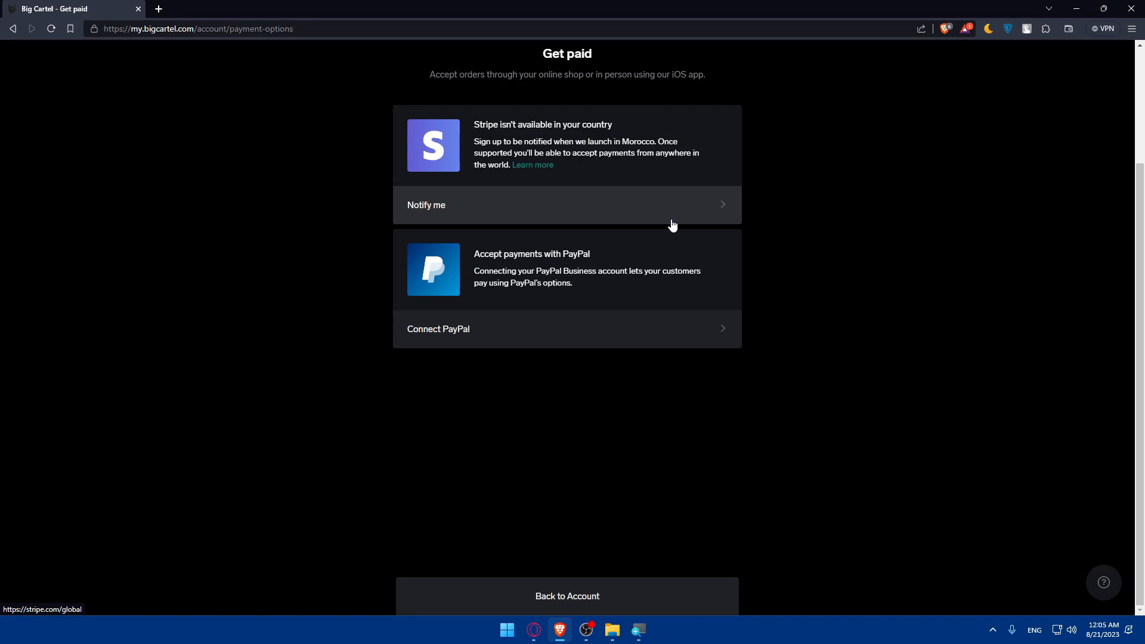
mouse_move(433, 217)
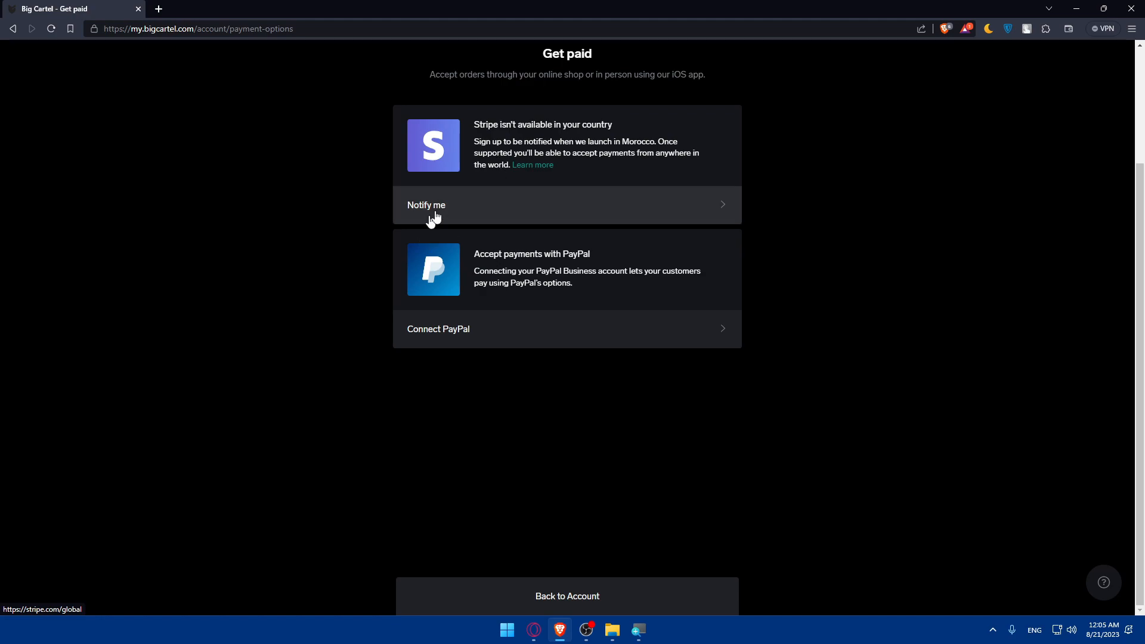
mouse_move(436, 208)
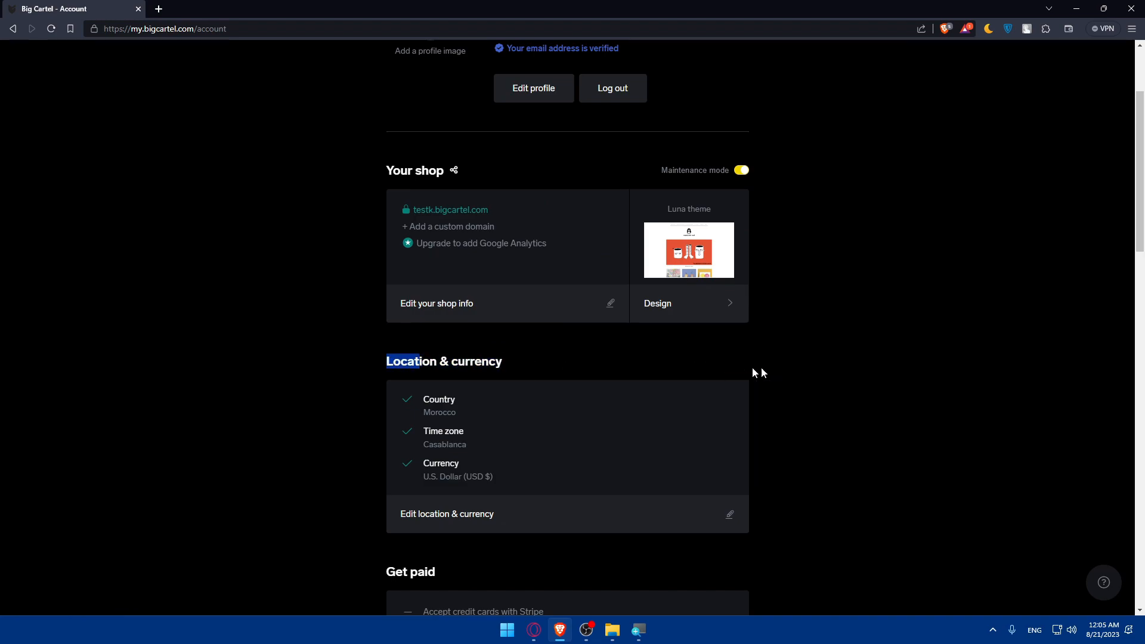
mouse_move(580, 522)
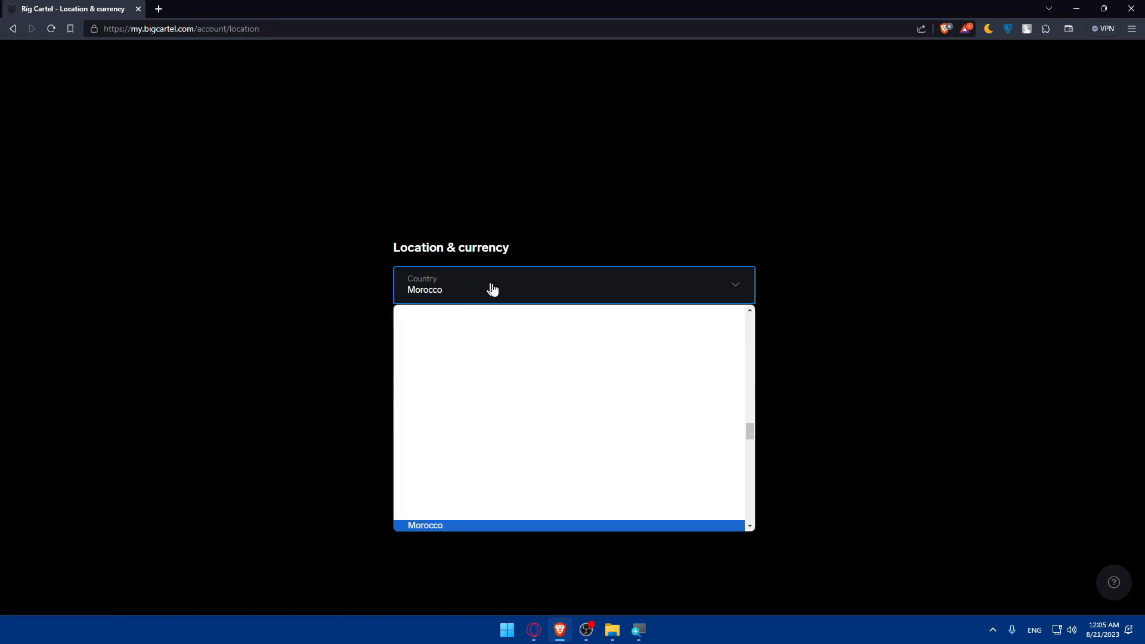
Select United States as the shop country in the location and currency form.
click(449, 525)
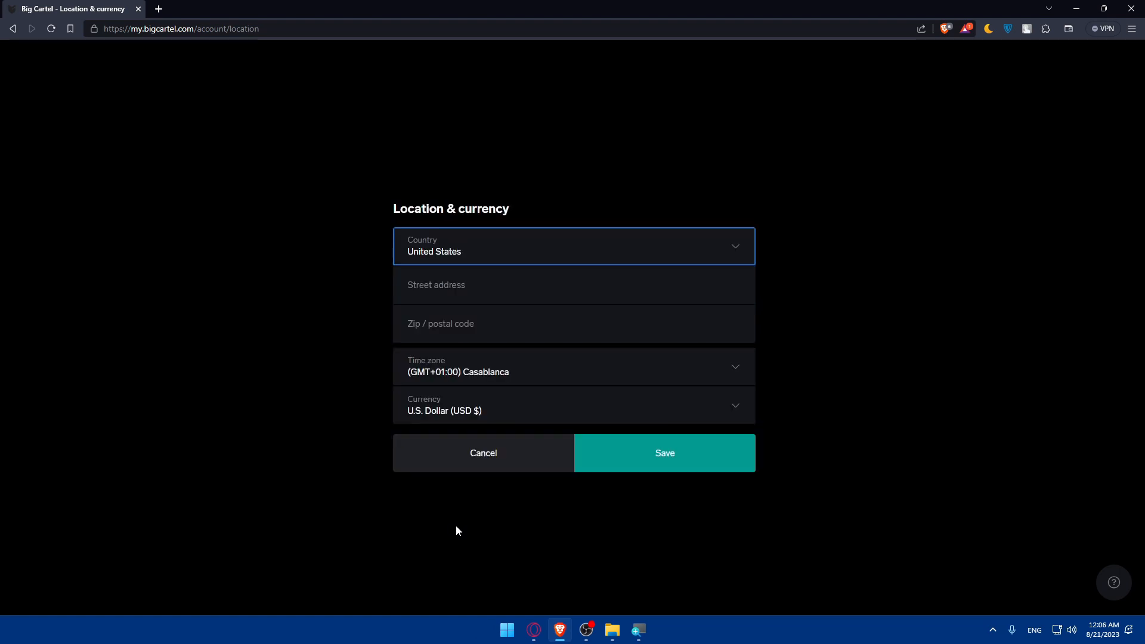
mouse_move(583, 329)
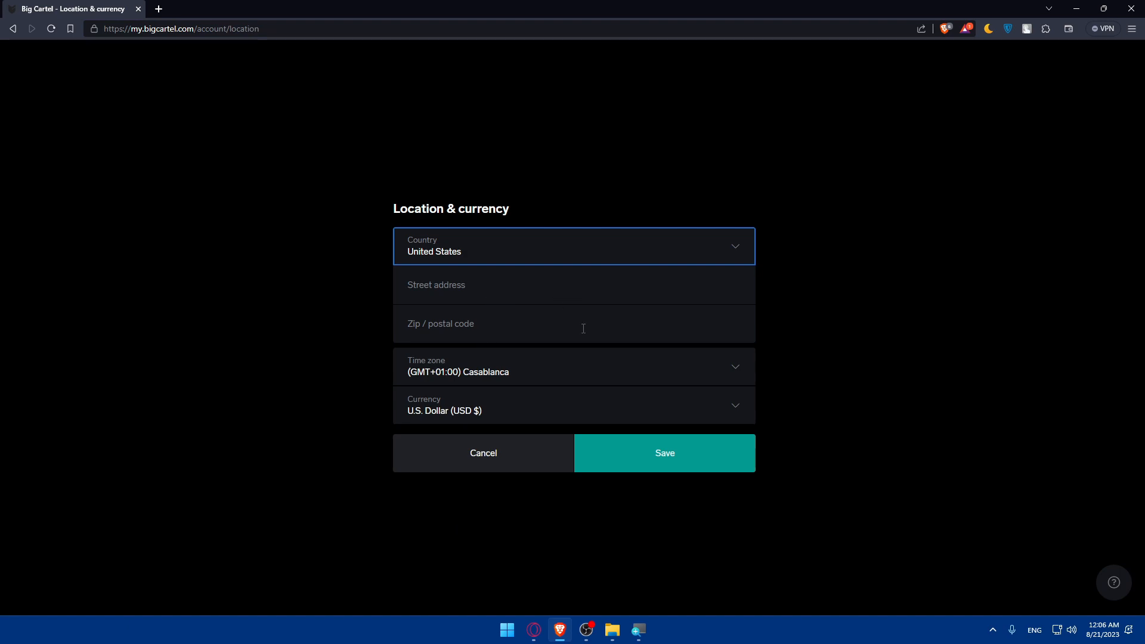
mouse_move(461, 285)
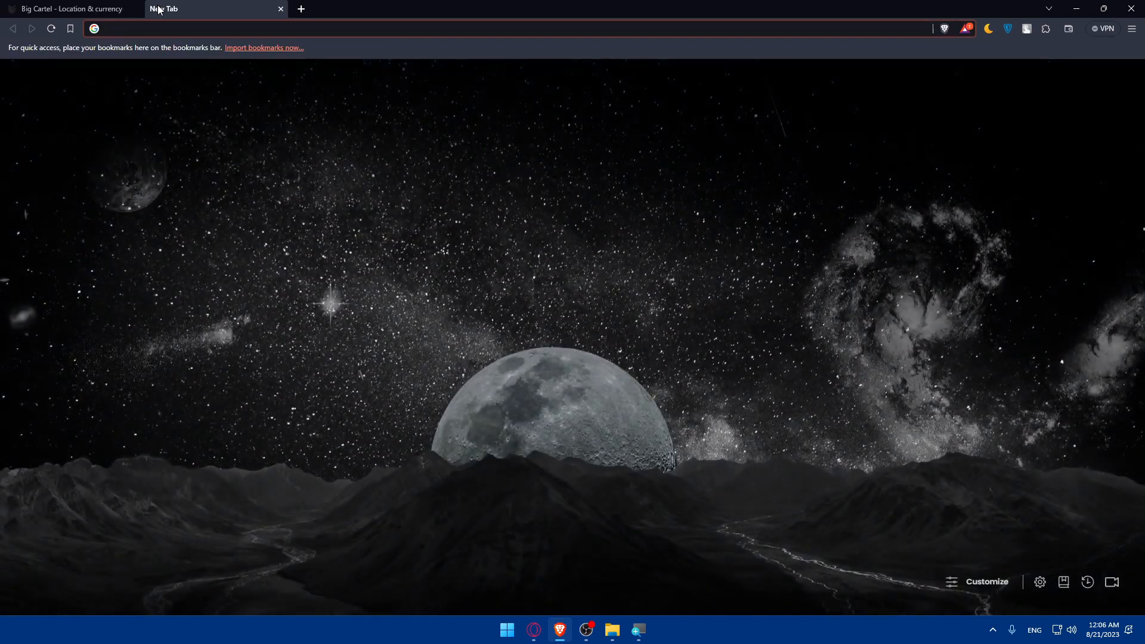
Search 'us adress generator', view Fake Person Generator's random address, then return to Big Cartel.
text(us adress)
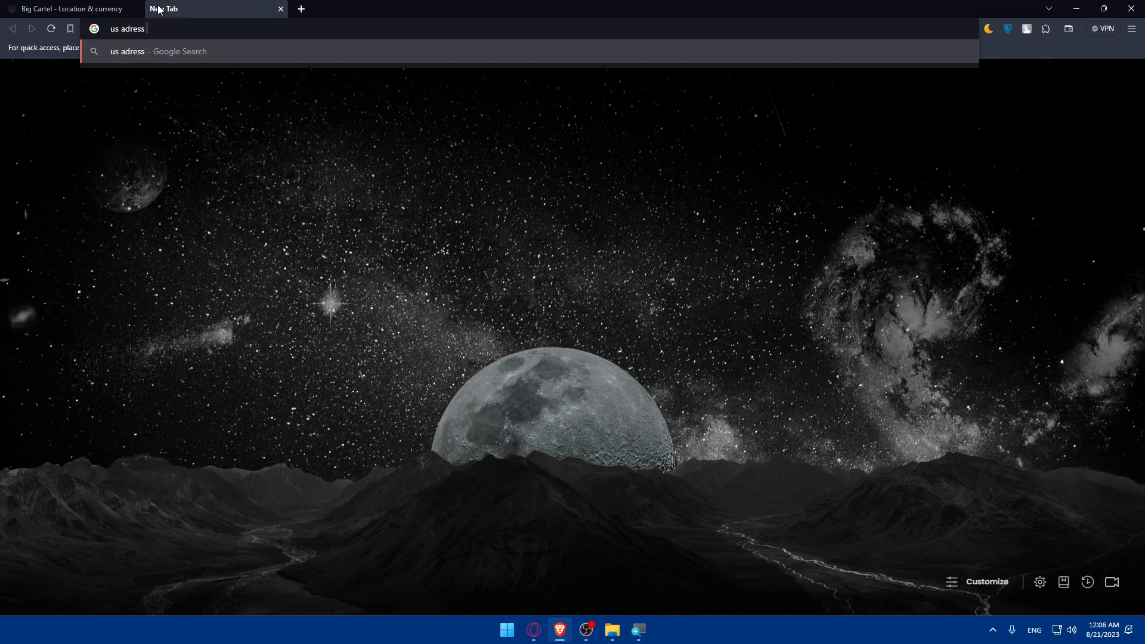
text(generator)
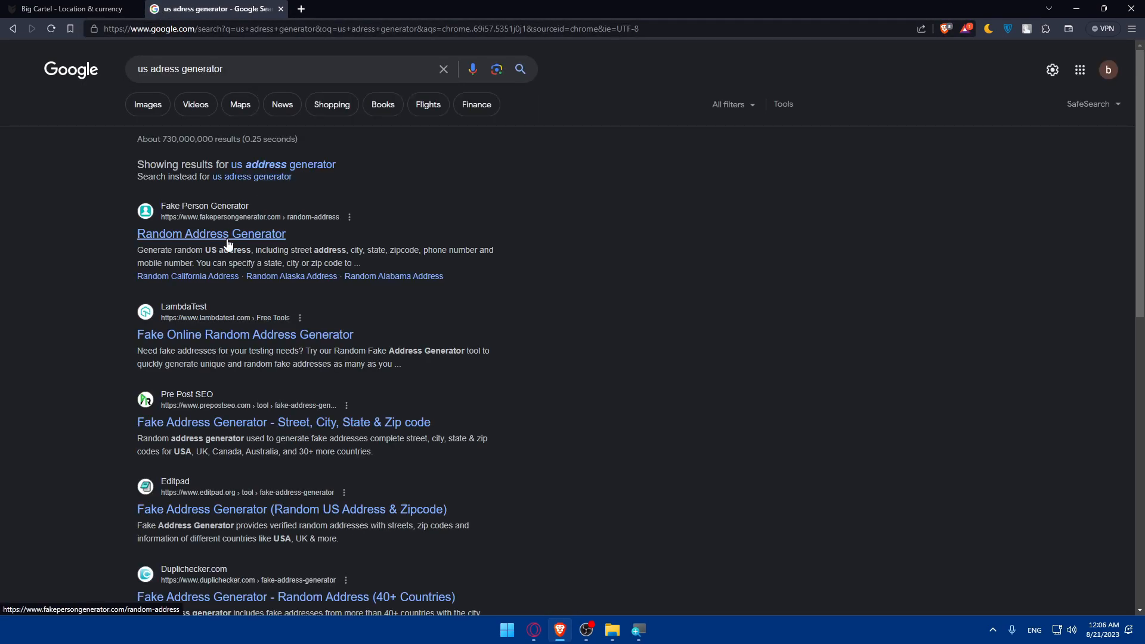
click(211, 234)
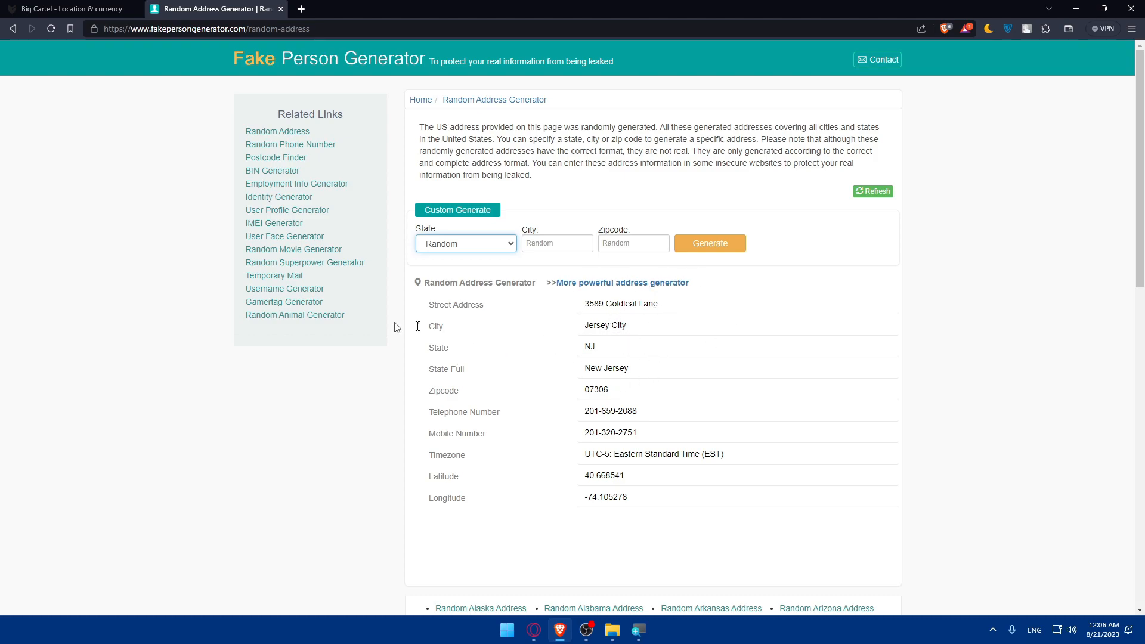
click(71, 8)
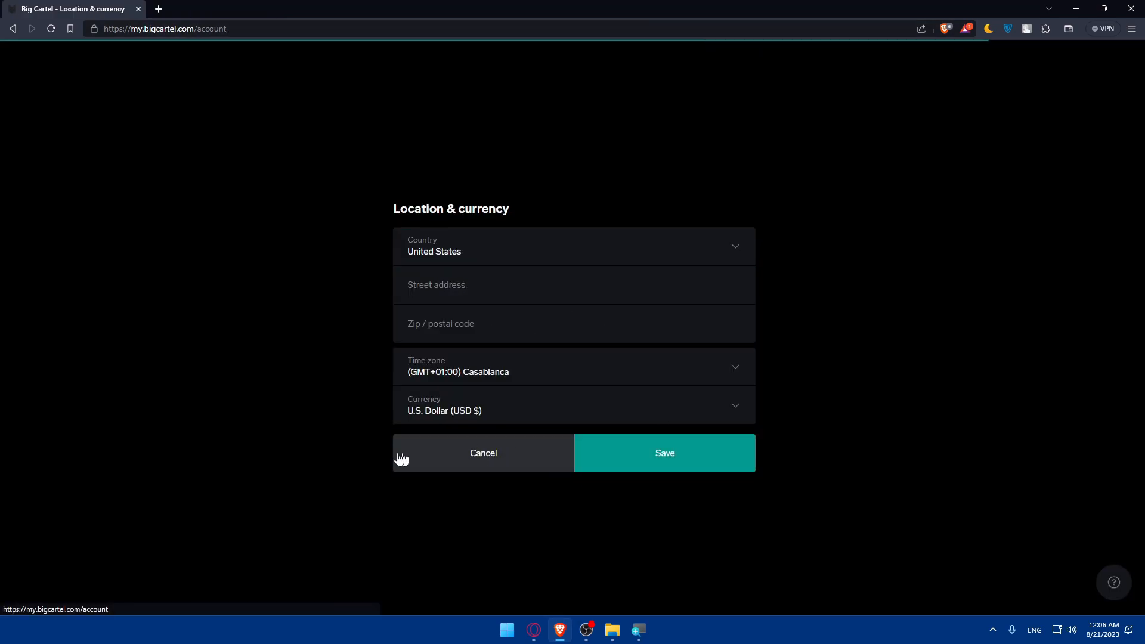
Cancel the country change, reopen Get paid and dismiss the PayPal popup again.
click(663, 454)
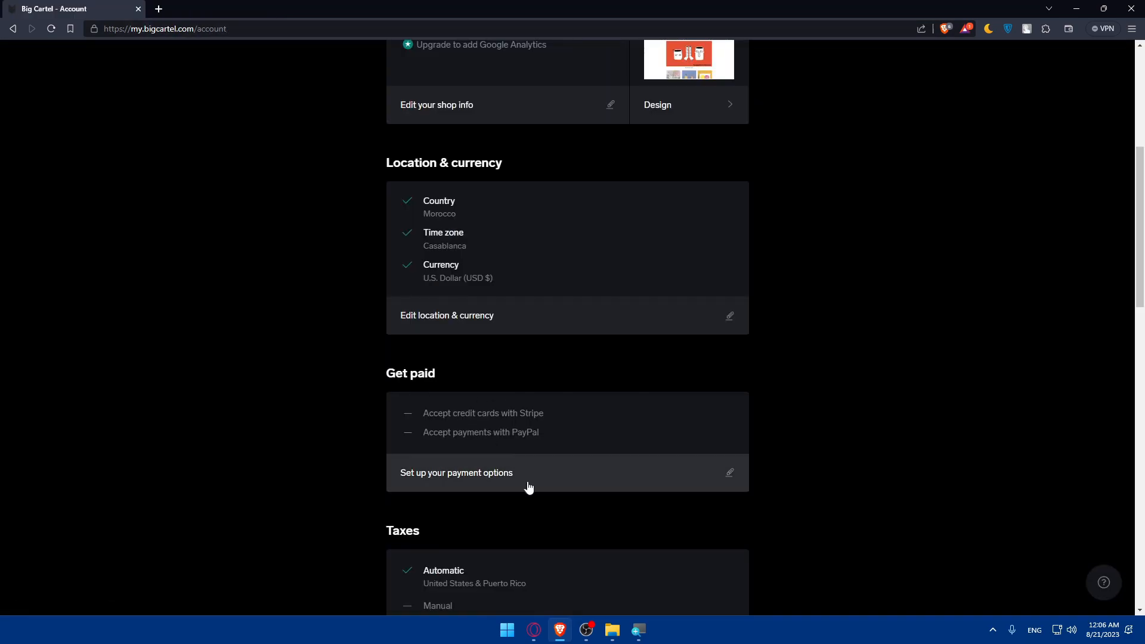
click(457, 472)
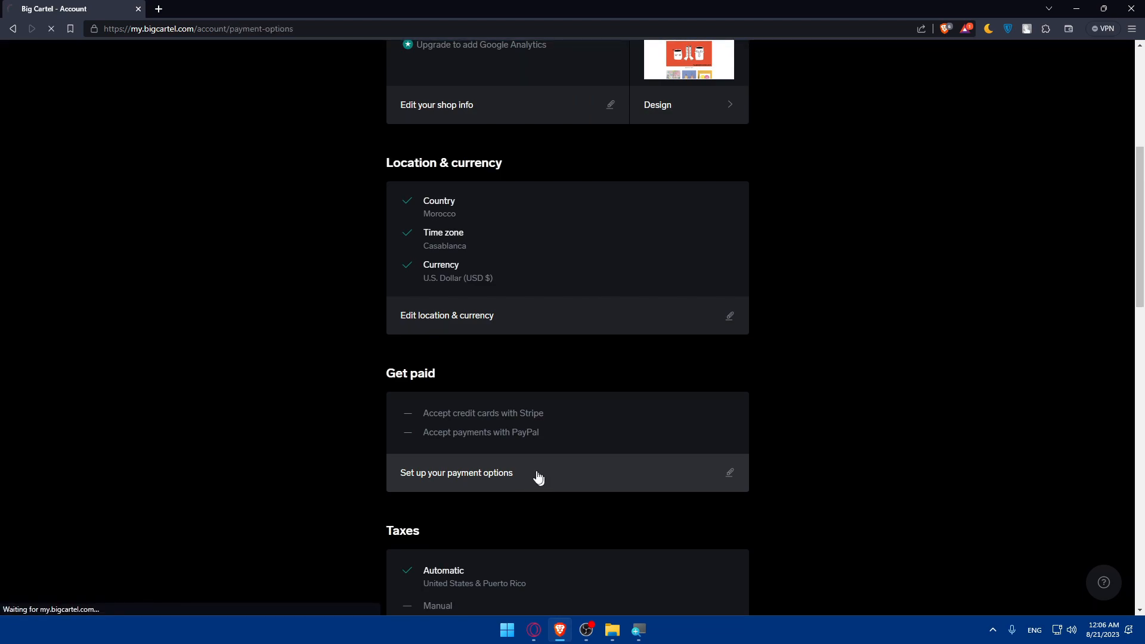
click(456, 473)
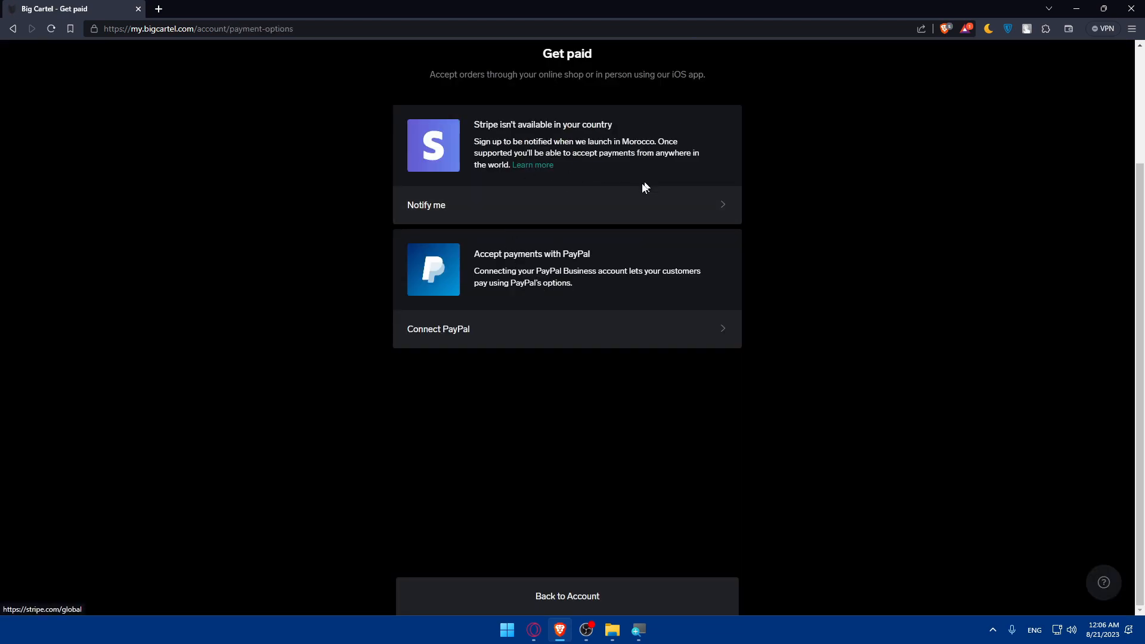
mouse_move(472, 357)
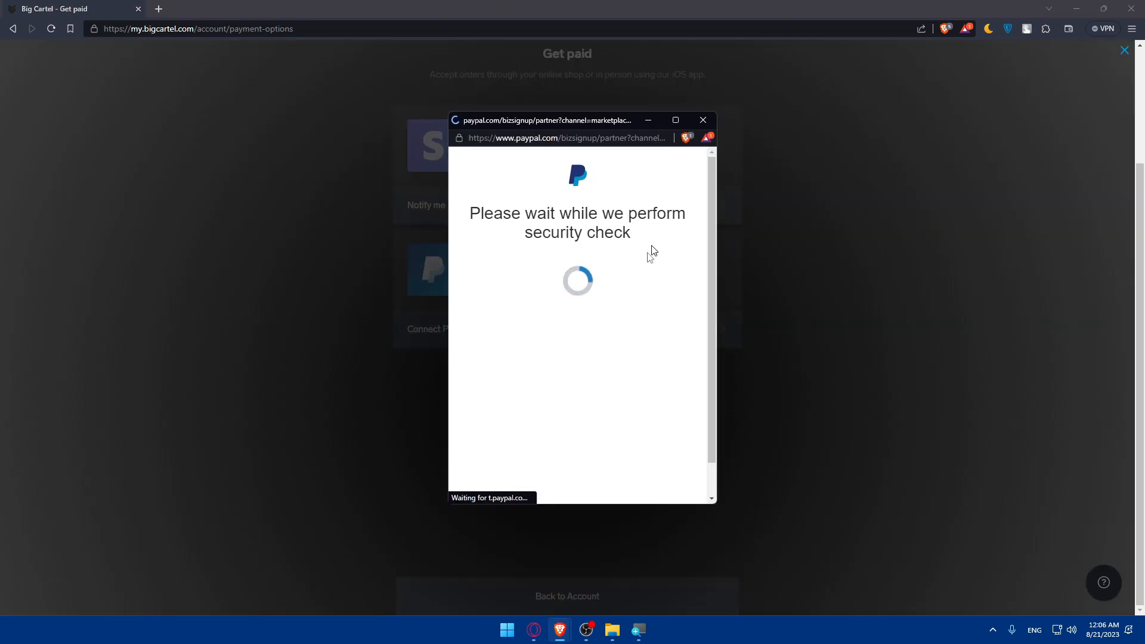
click(702, 120)
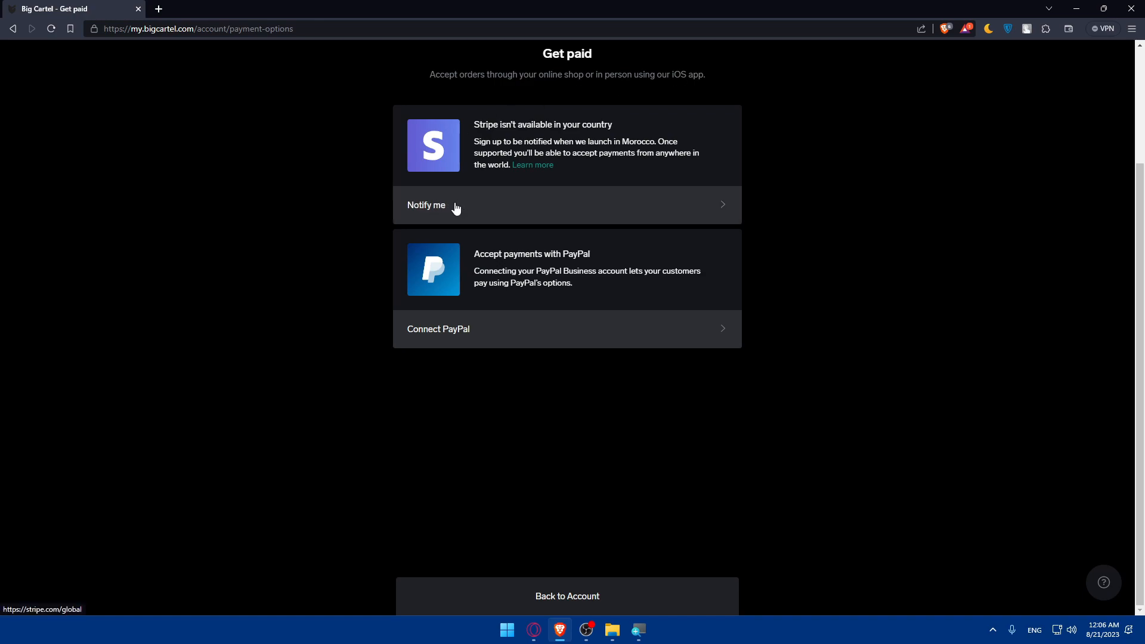
Reach Stripe's sign-in page, switch between tabs, then close the Stripe tab.
click(533, 167)
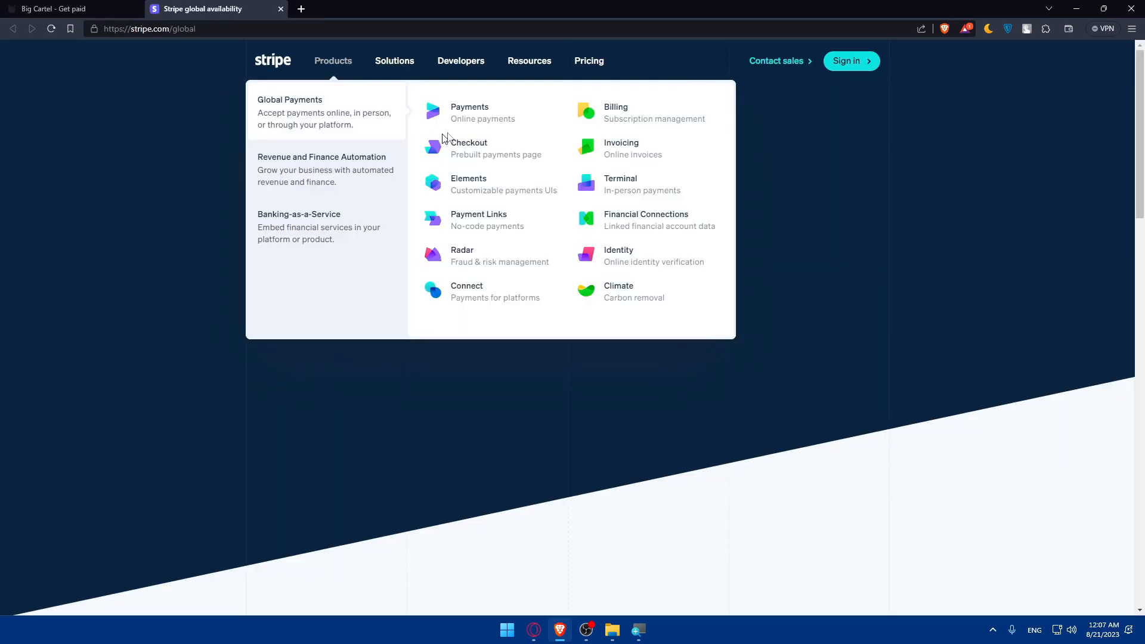
click(846, 61)
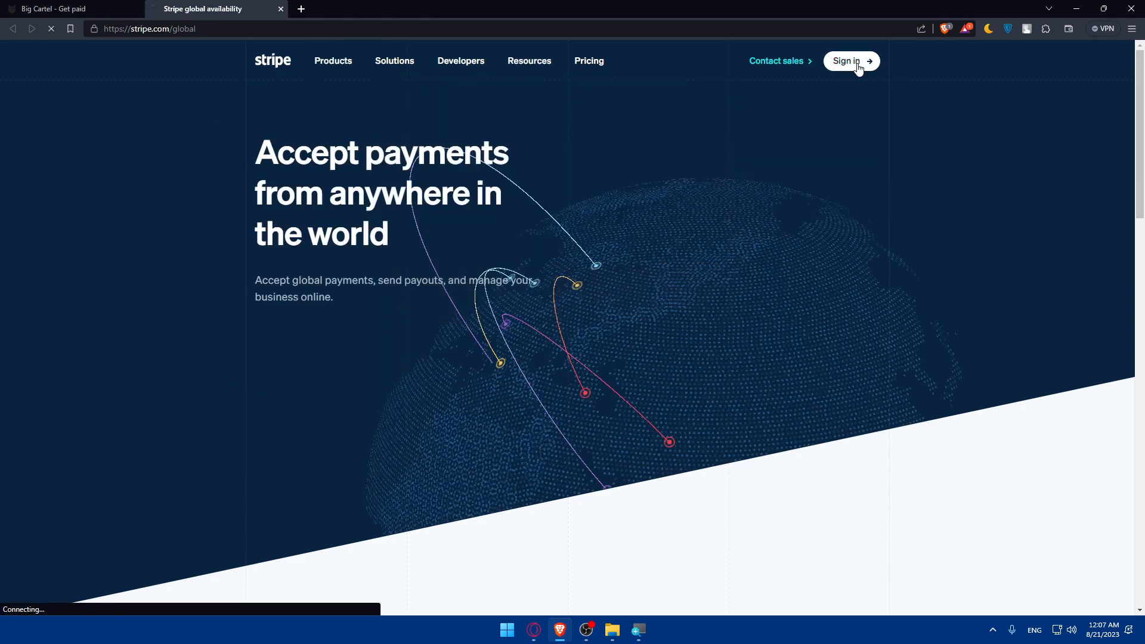
click(850, 61)
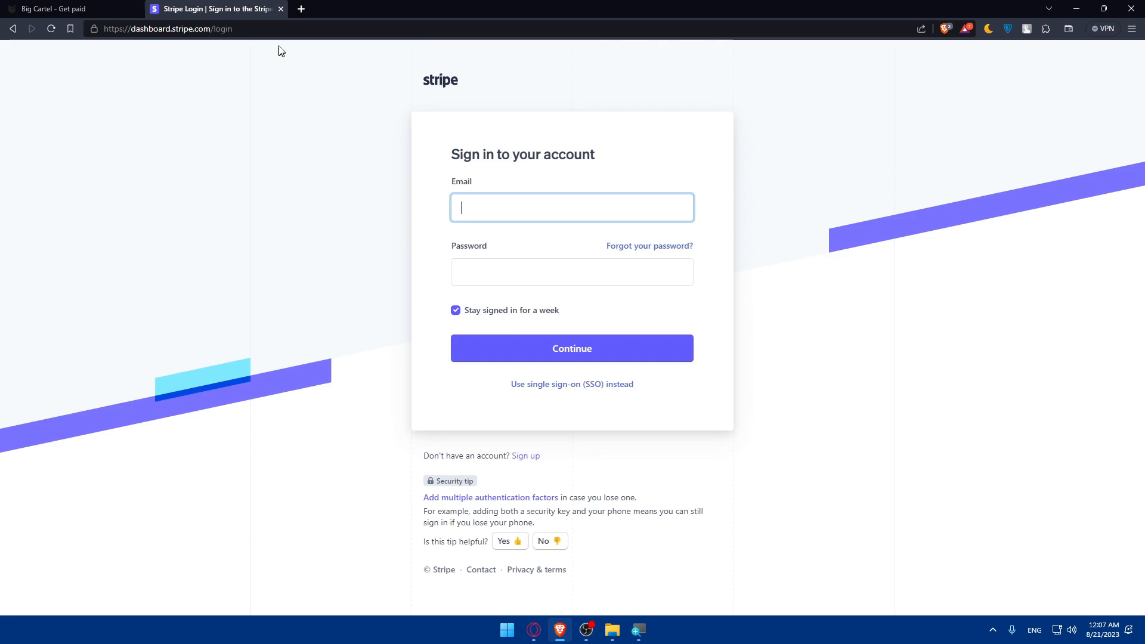
click(66, 8)
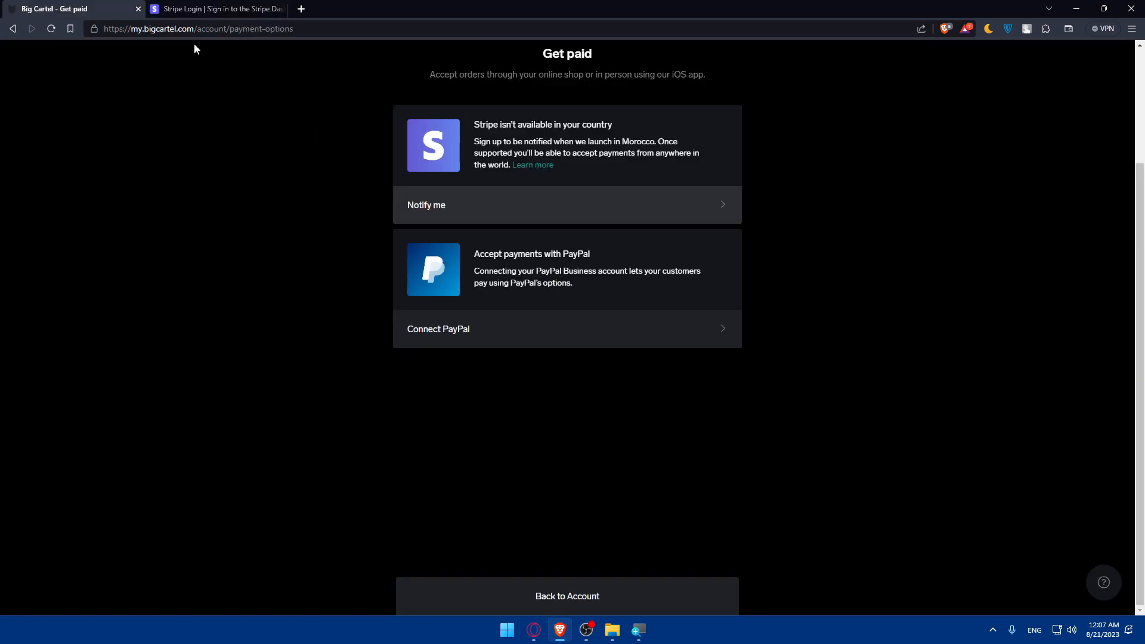
click(215, 9)
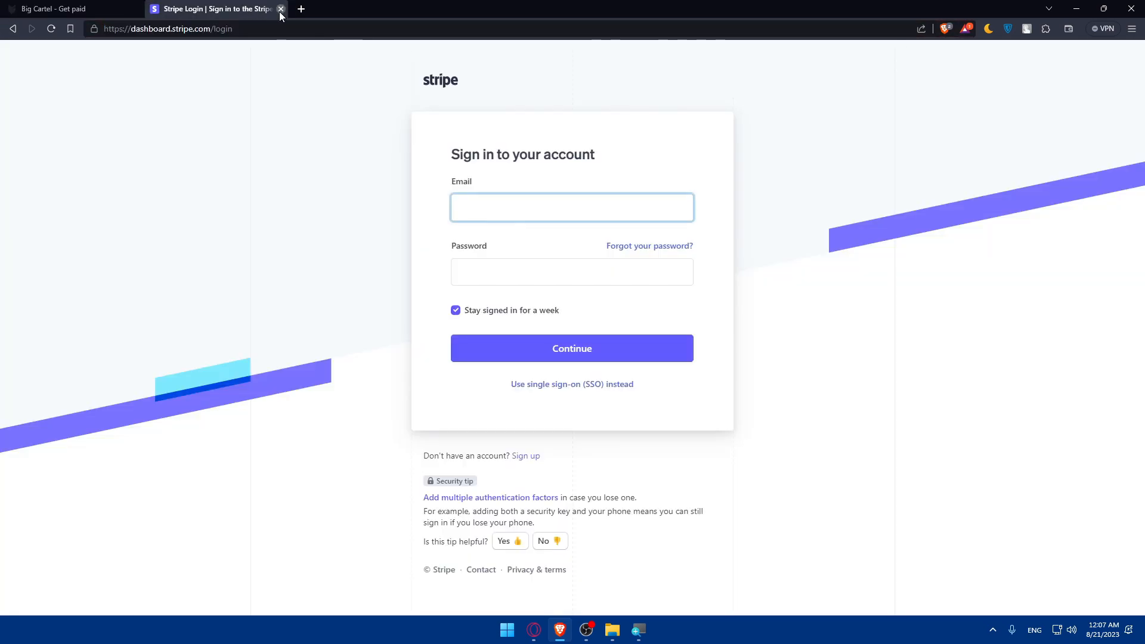
click(281, 8)
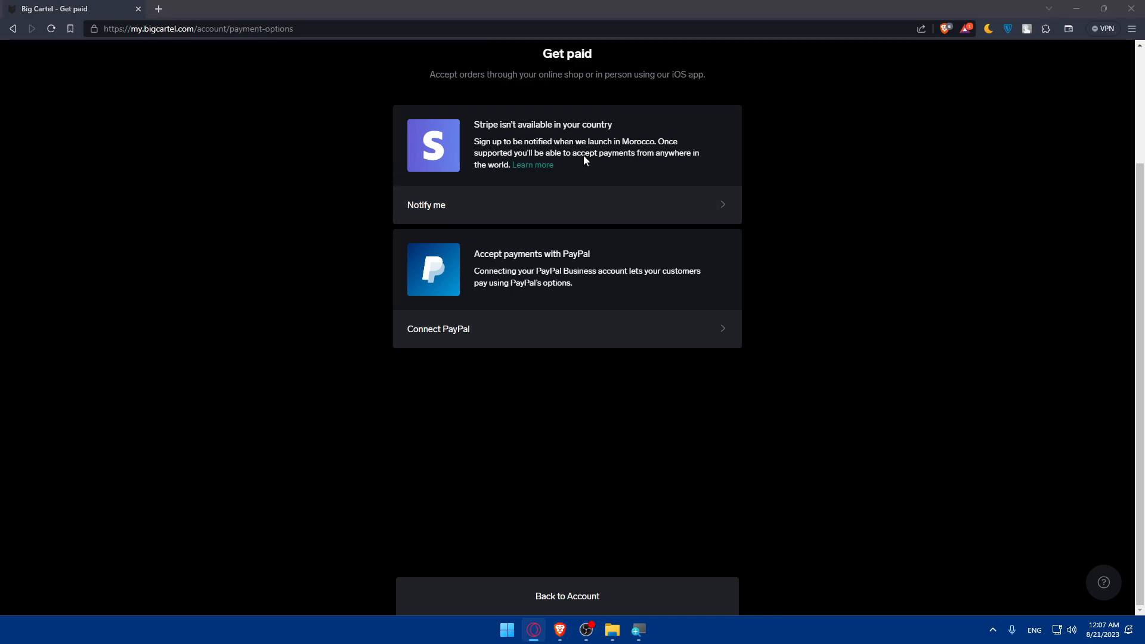
mouse_move(240, 122)
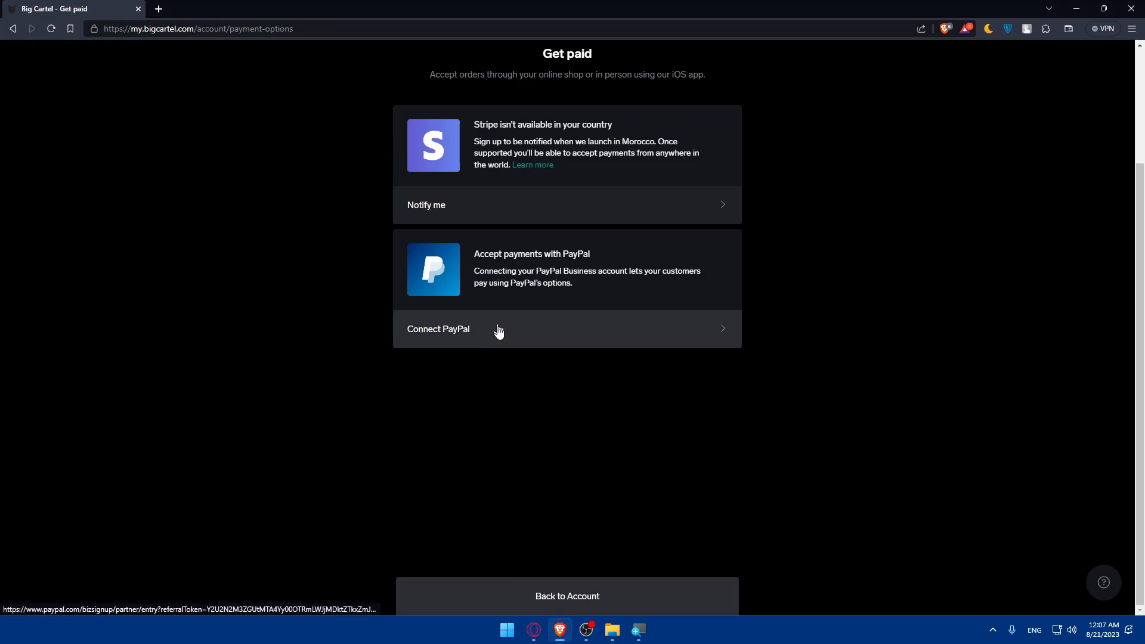
Return from Get paid to the Account overview showing the Luna theme and Morocco location.
click(437, 329)
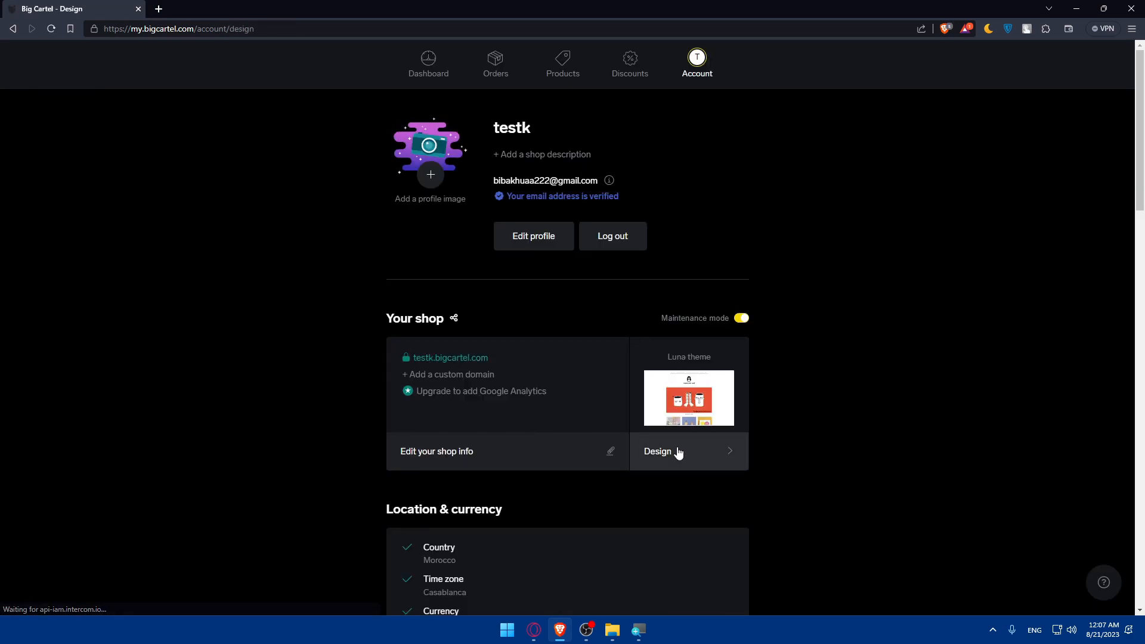
In the design editor, preview the two-item cart at another device size, then Desktop.
click(658, 450)
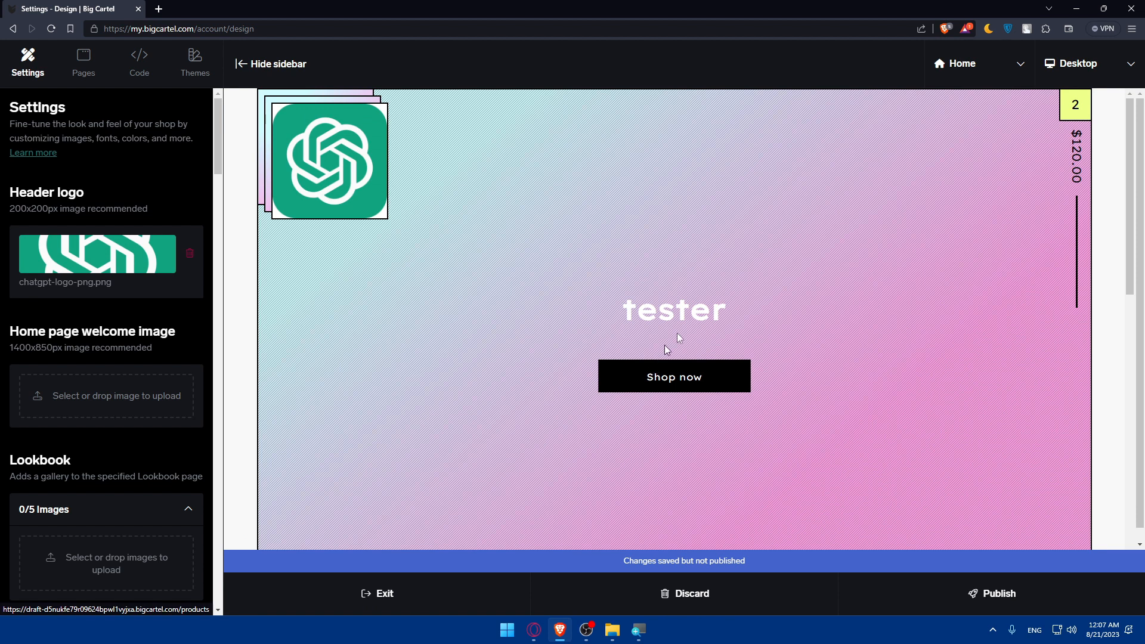
click(1073, 104)
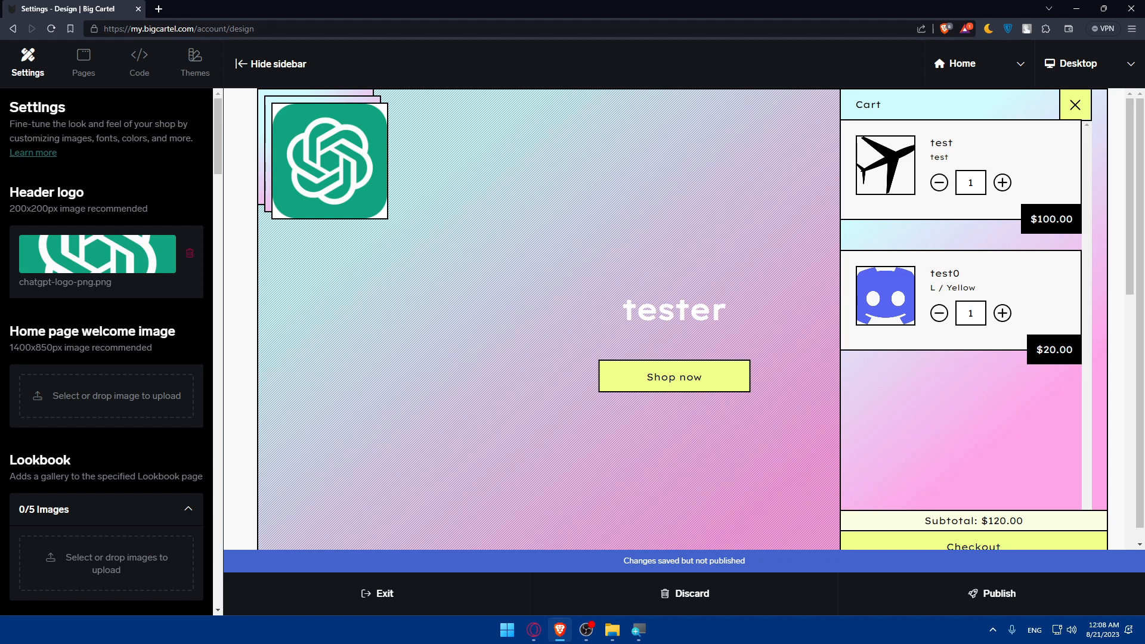
mouse_move(953, 35)
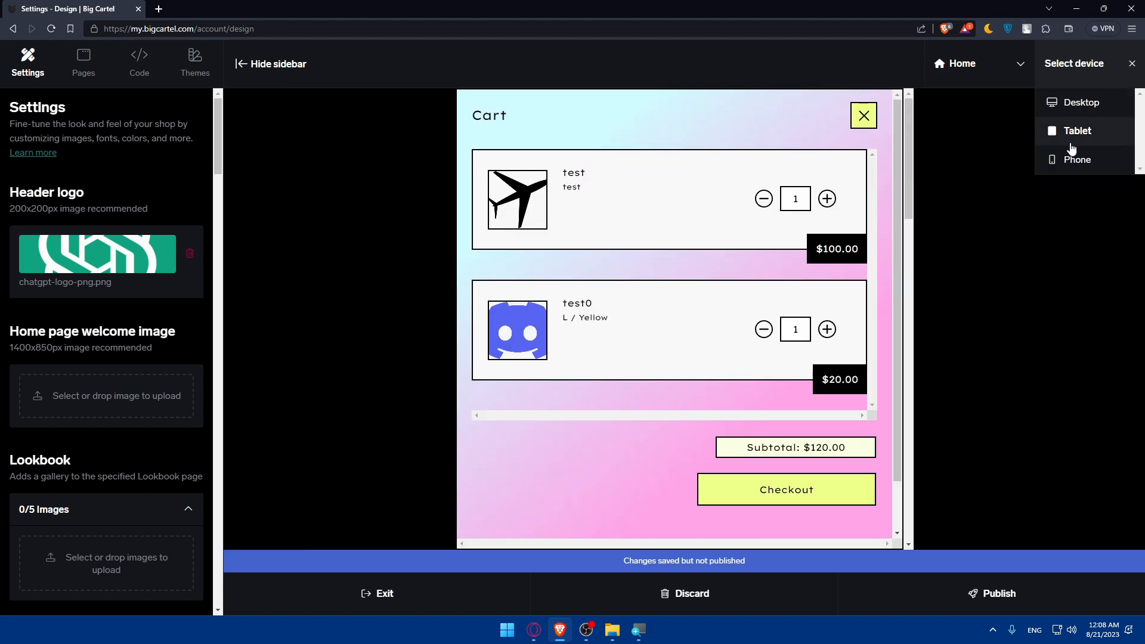
click(1081, 103)
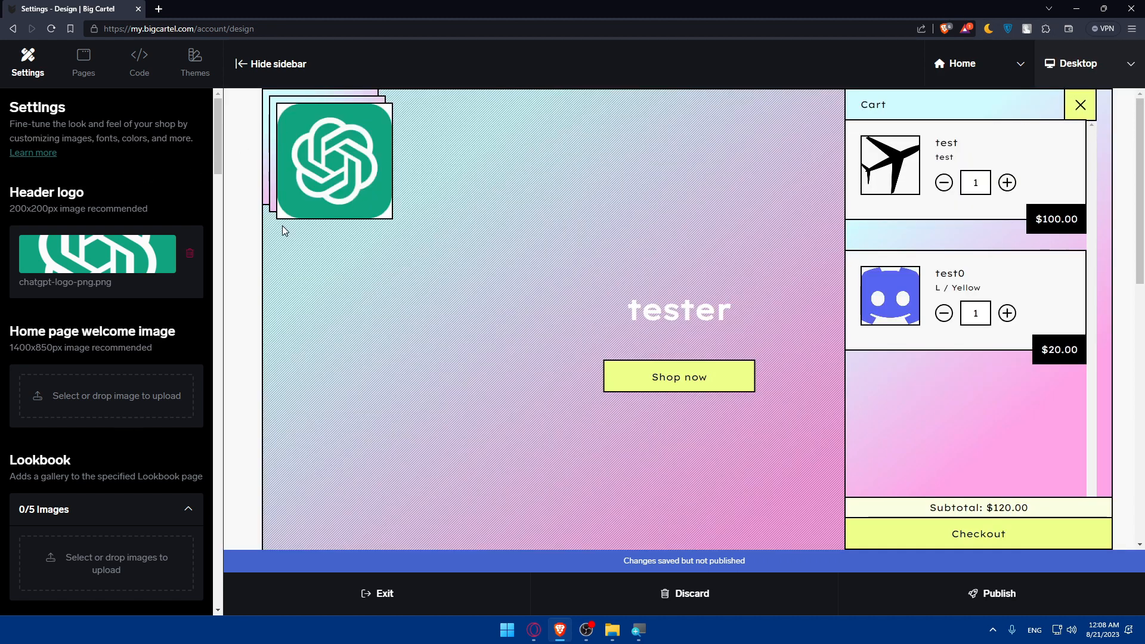
mouse_move(489, 232)
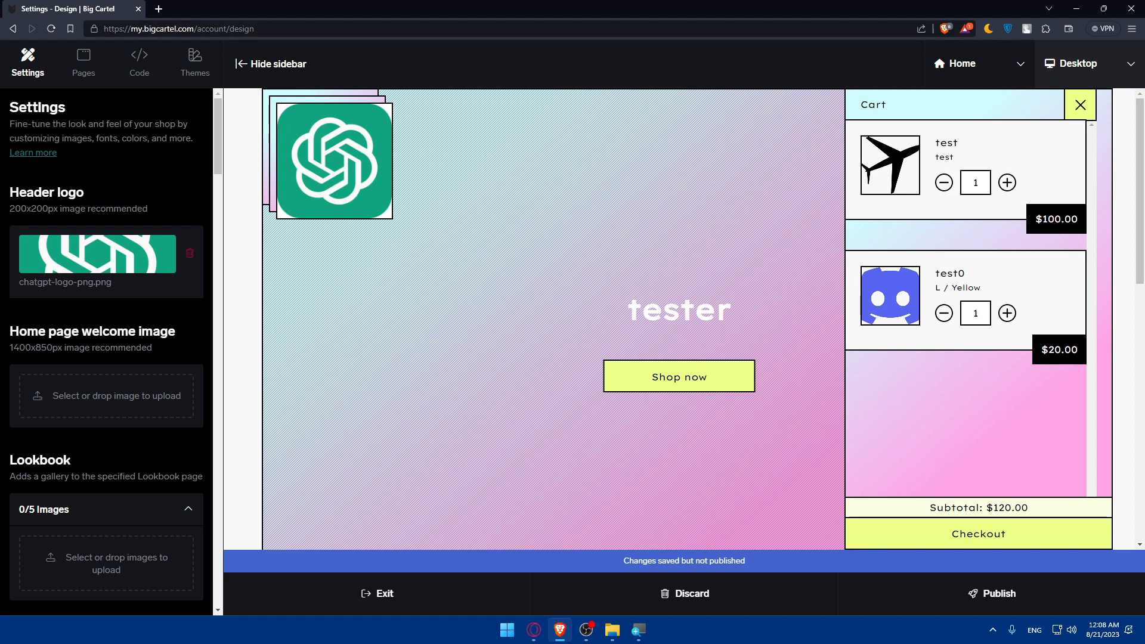
mouse_move(1012, 601)
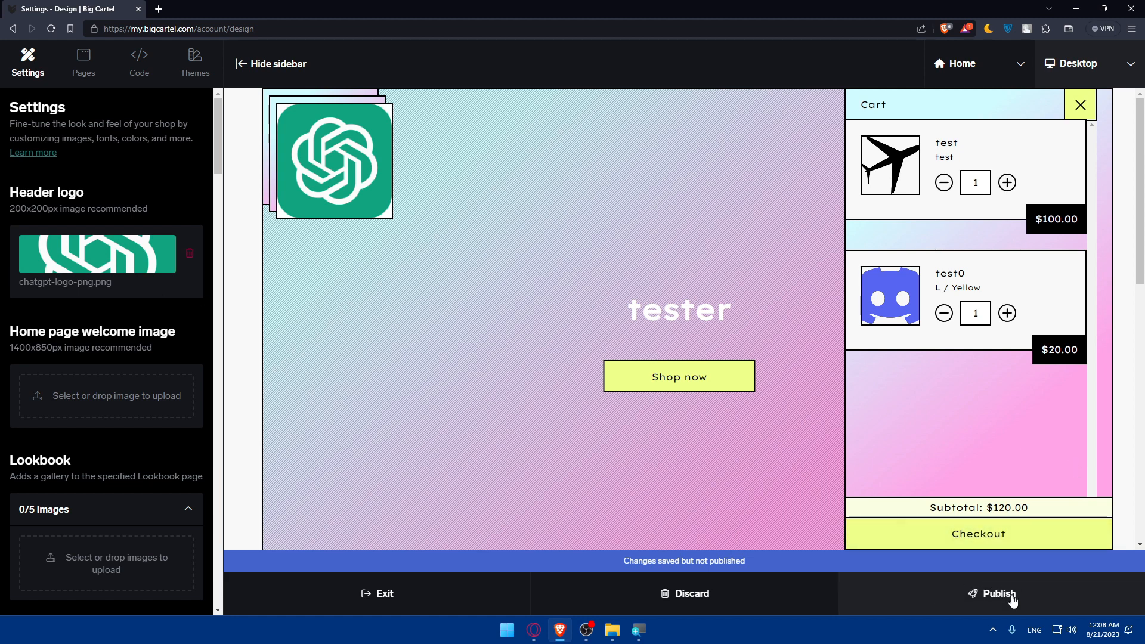
Publish the saved Luna theme design changes to the live shop.
click(998, 592)
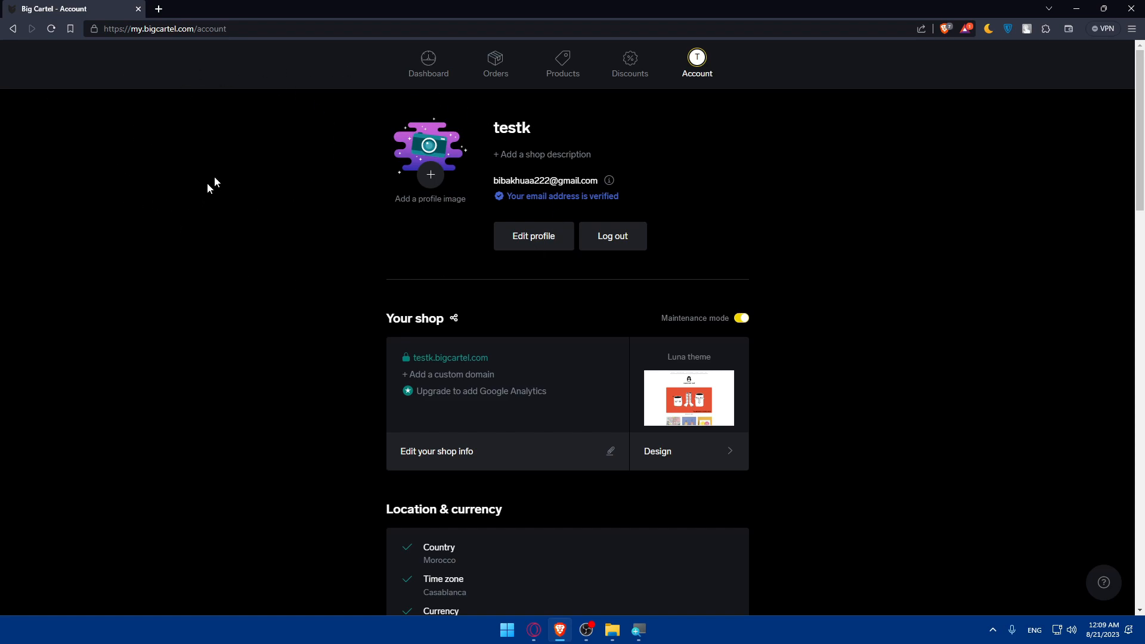
mouse_move(1103, 582)
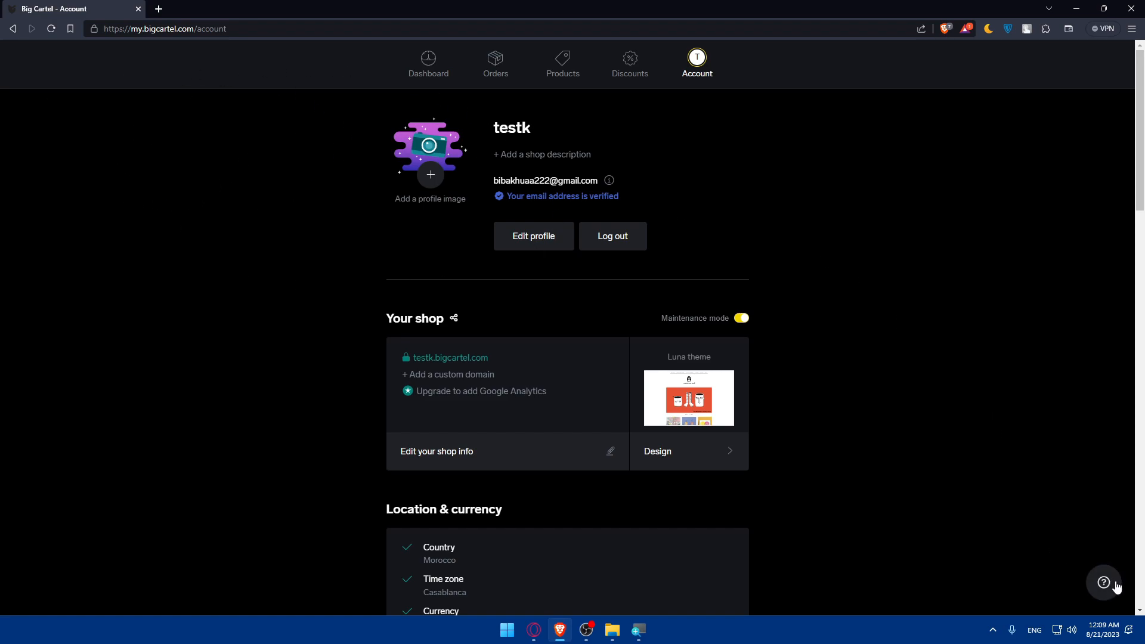
Browse the Help site's Topics and FAQs from the ? bubble, then close the help tab.
click(1103, 583)
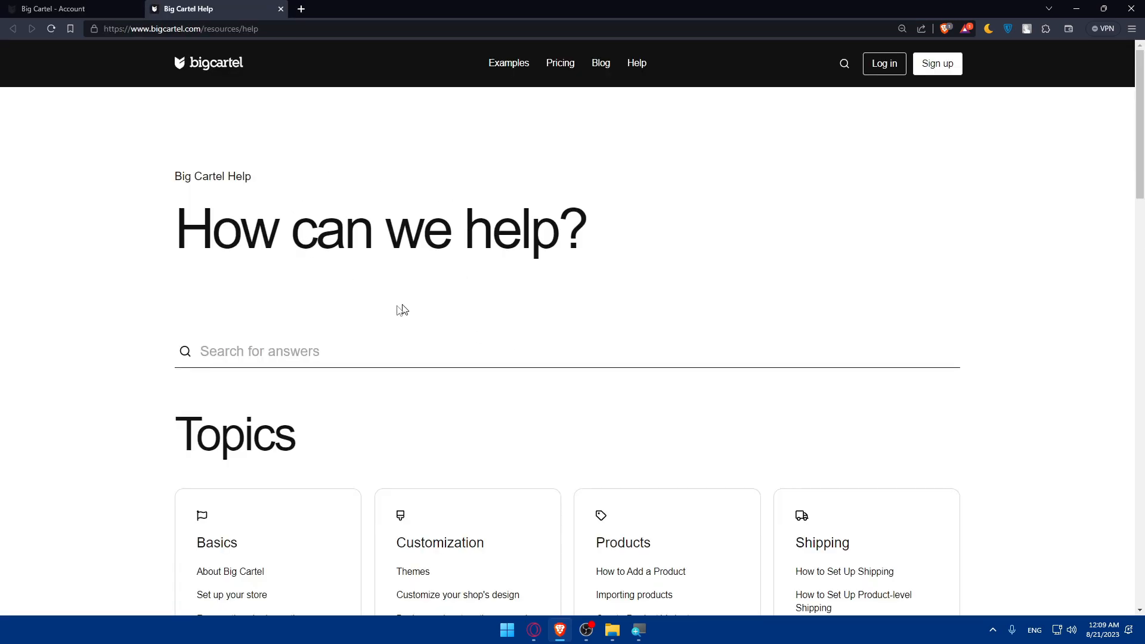
scroll(down, 3)
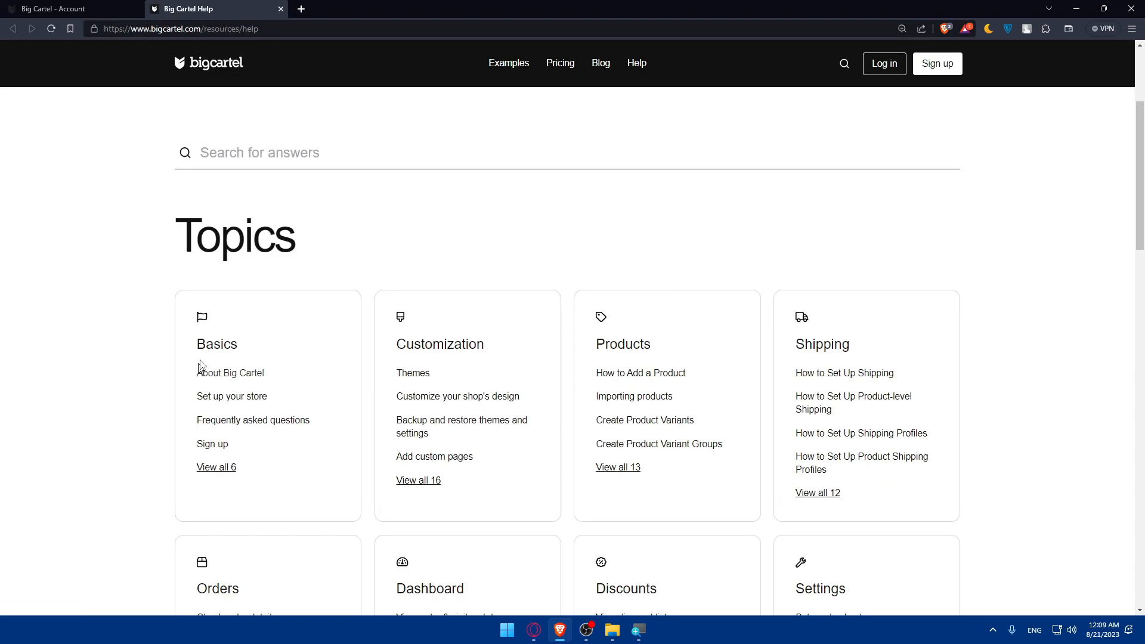
click(253, 420)
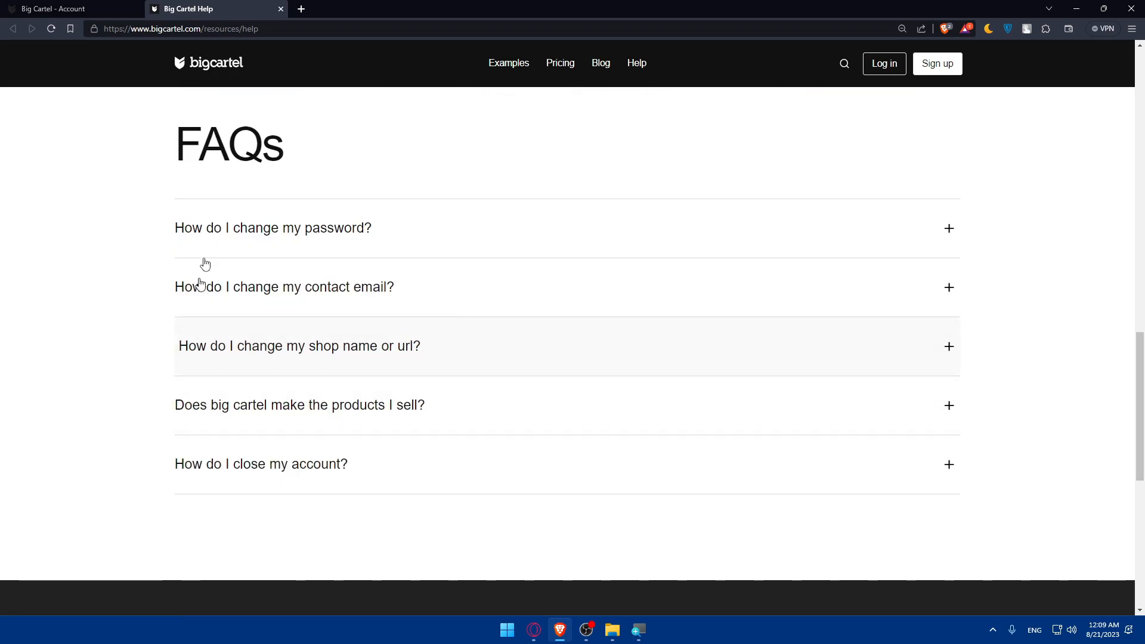
click(272, 226)
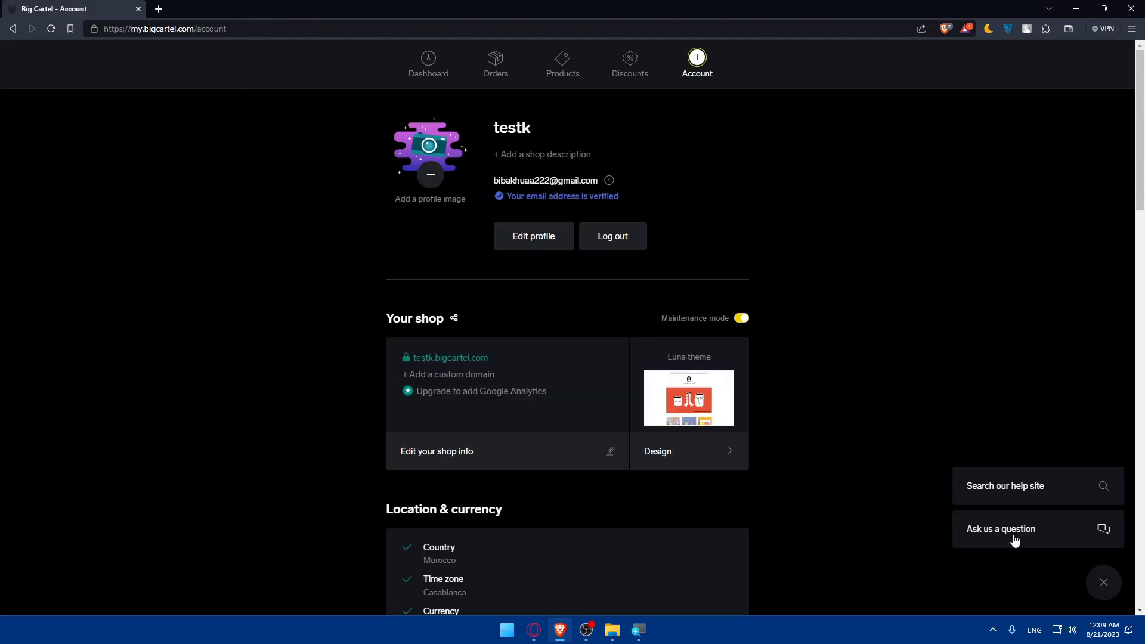
click(1000, 528)
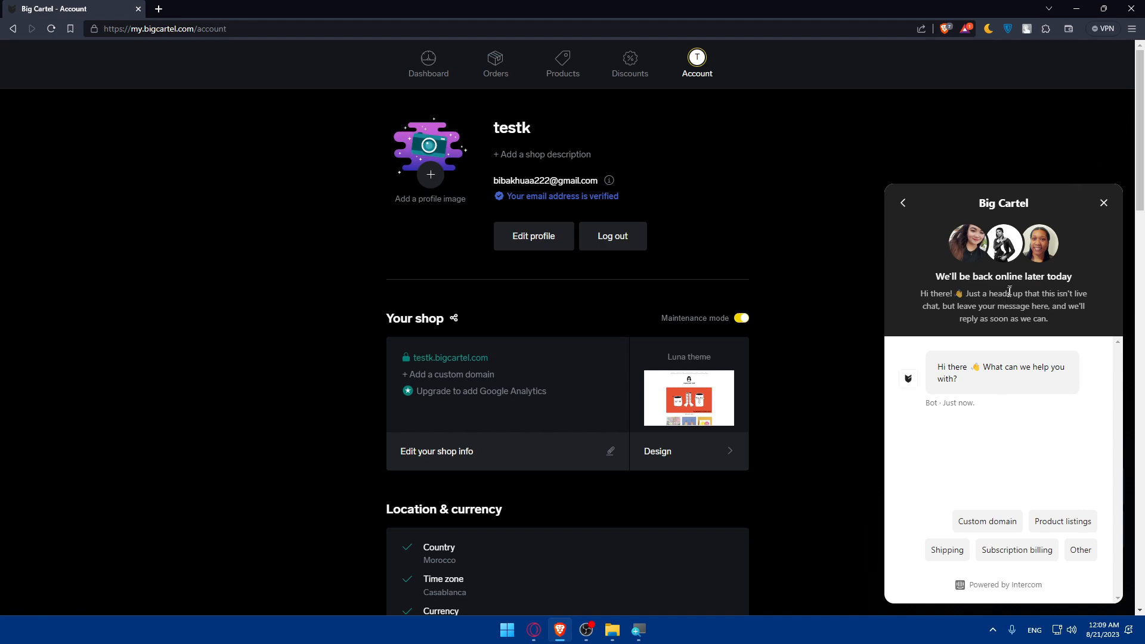
drag(986, 276, 1072, 276)
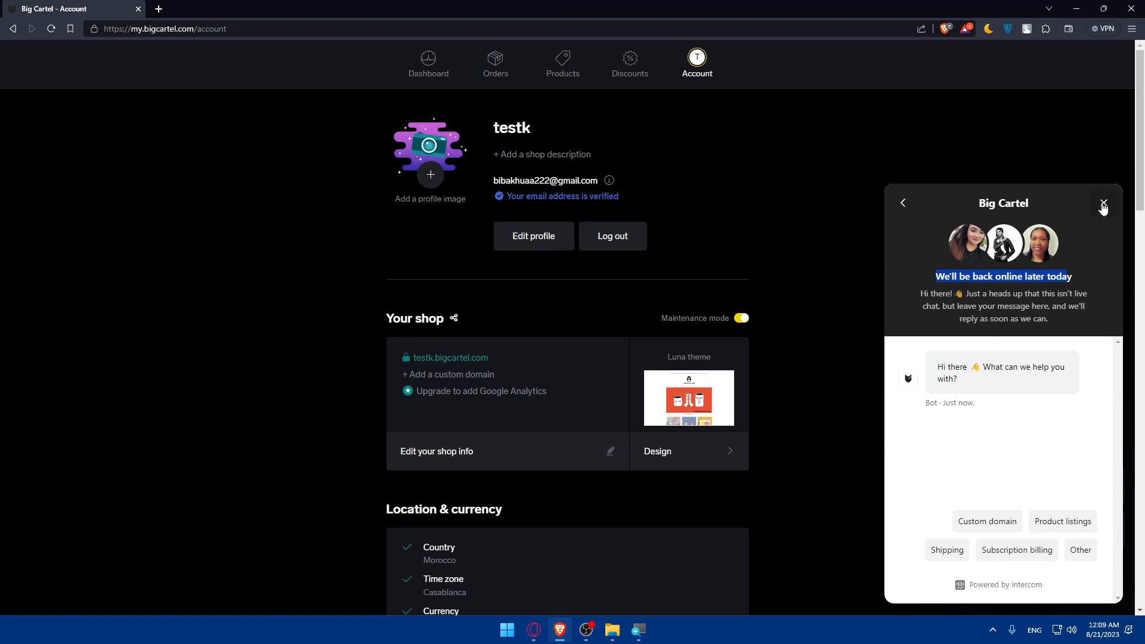
click(1103, 203)
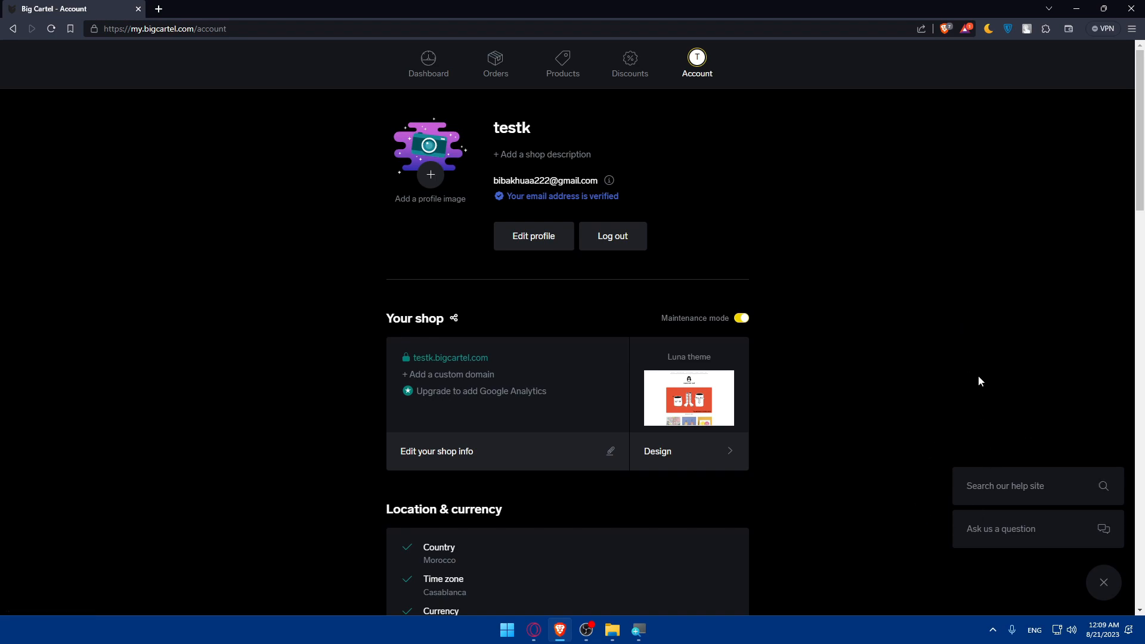